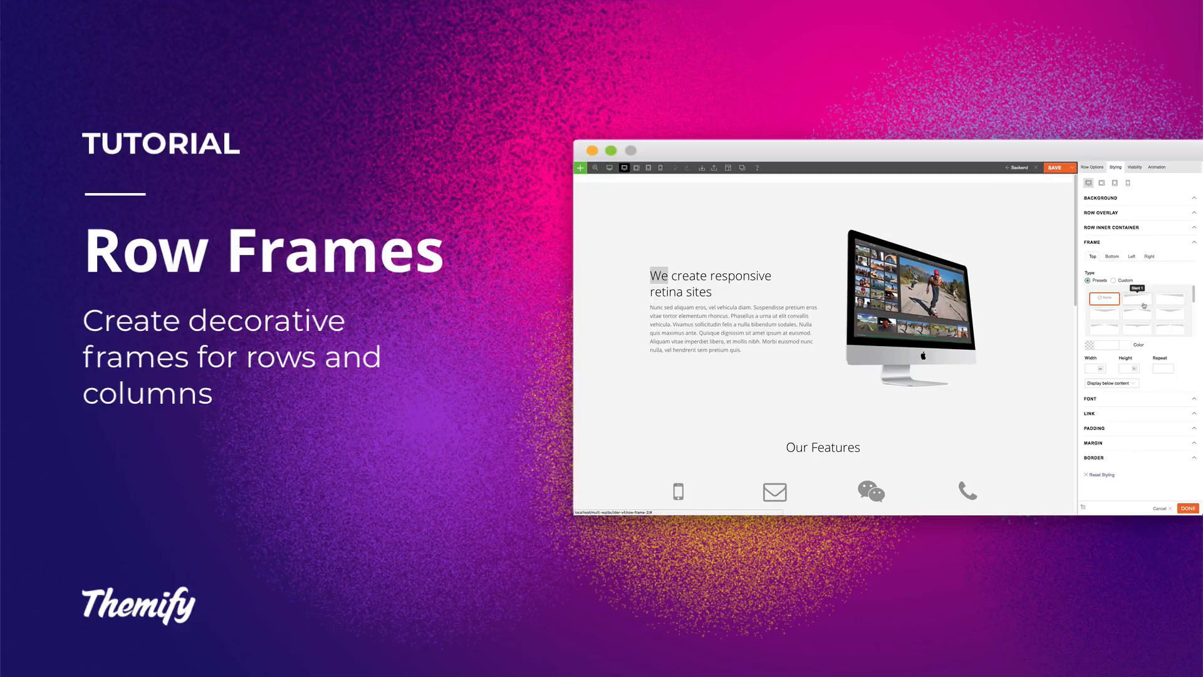
Apply a pink slant frame to the top row and a pale yellow arrow frame to the Our Features row.
left_click(1138, 311)
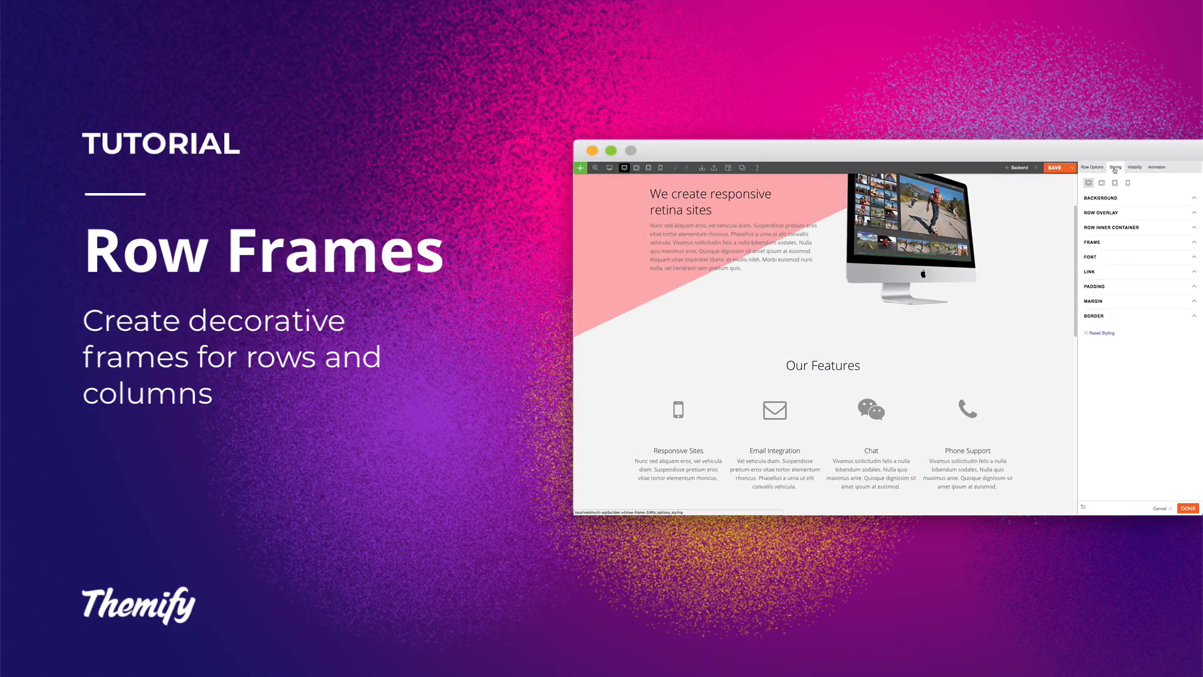
left_click(1093, 242)
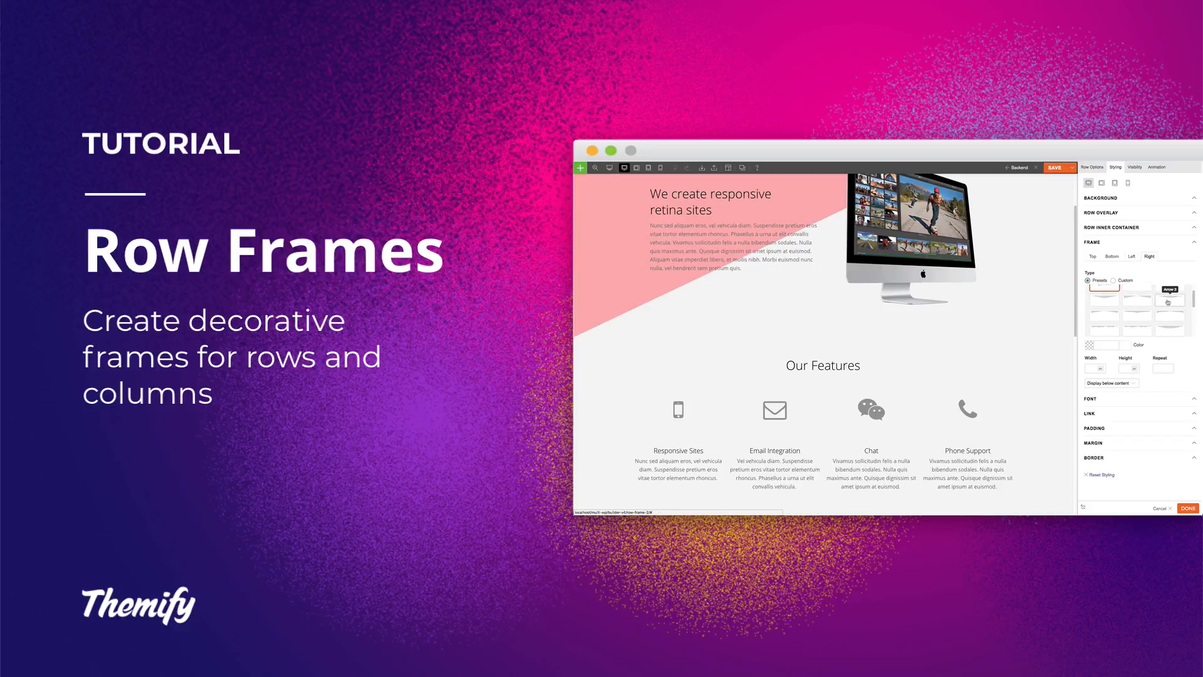
left_click(1170, 300)
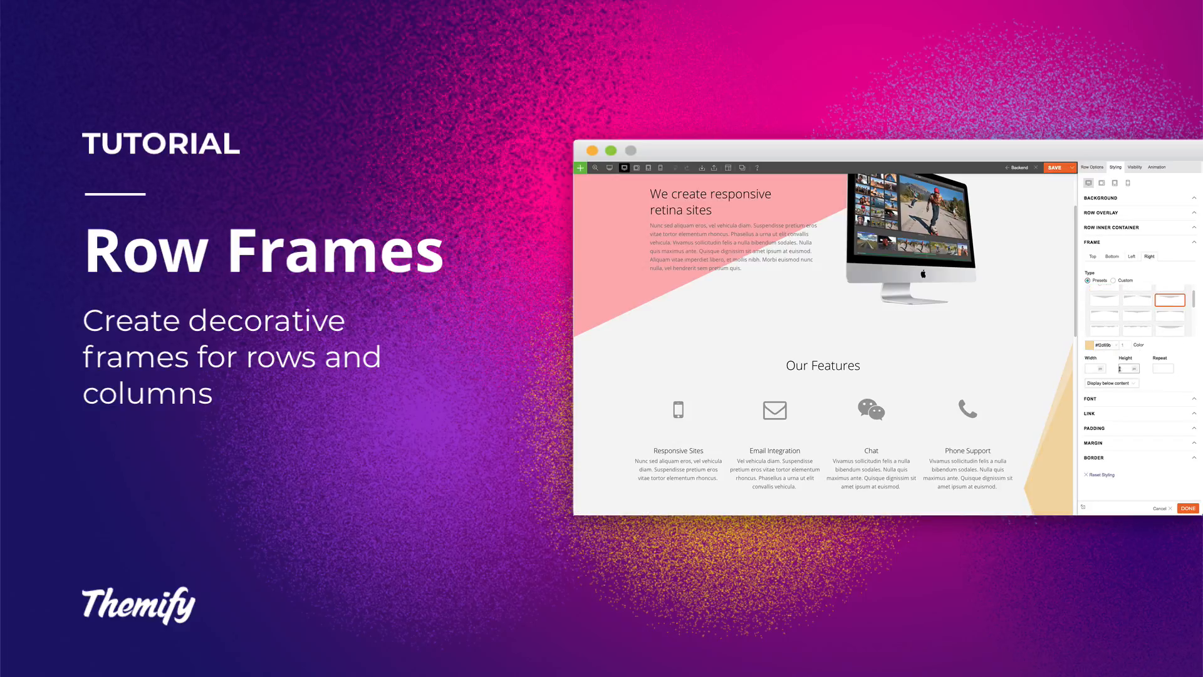
left_click(1187, 508)
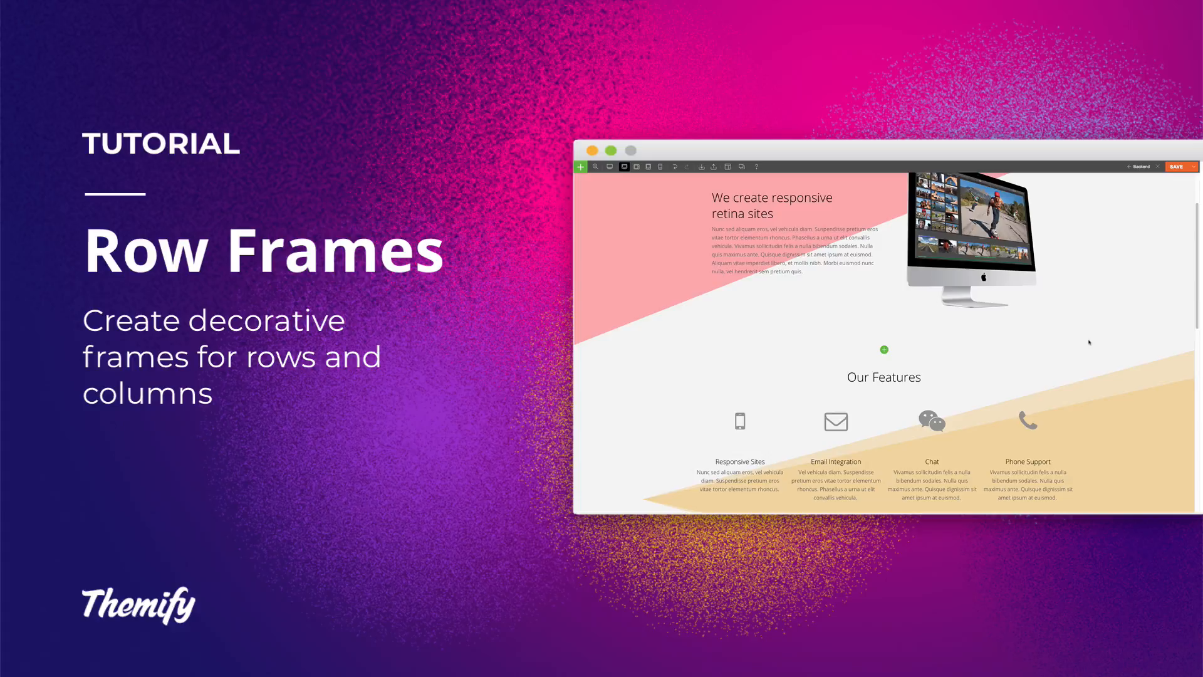
scroll("down", 3)
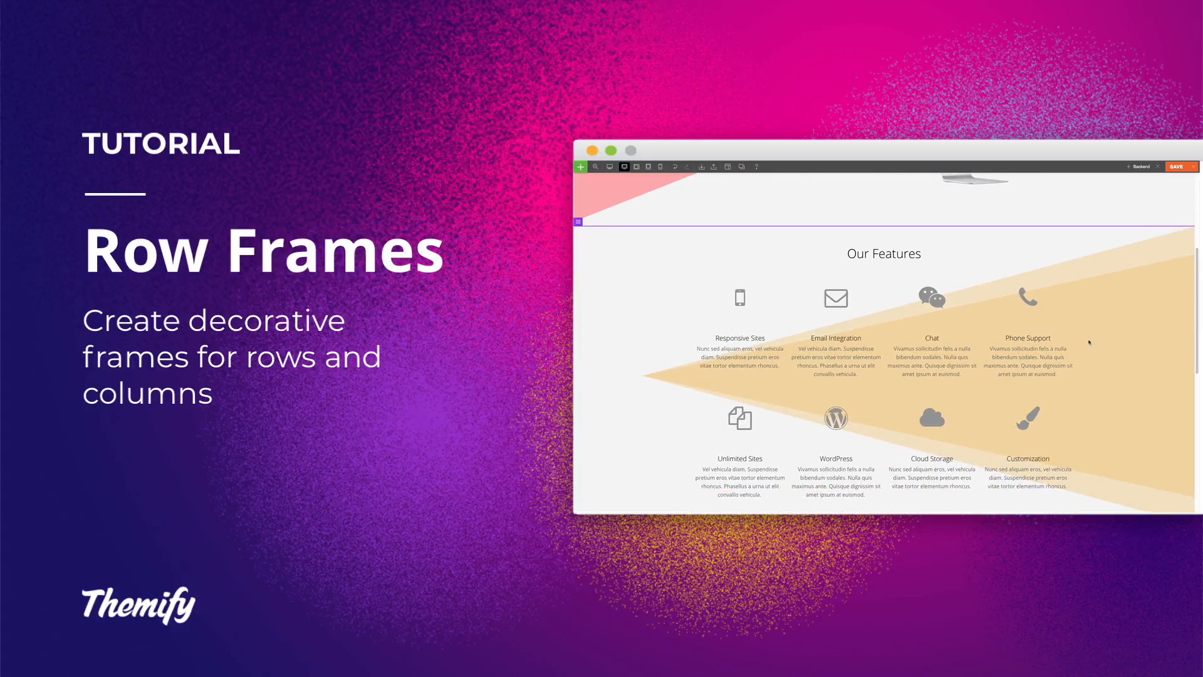
scroll("up", 3)
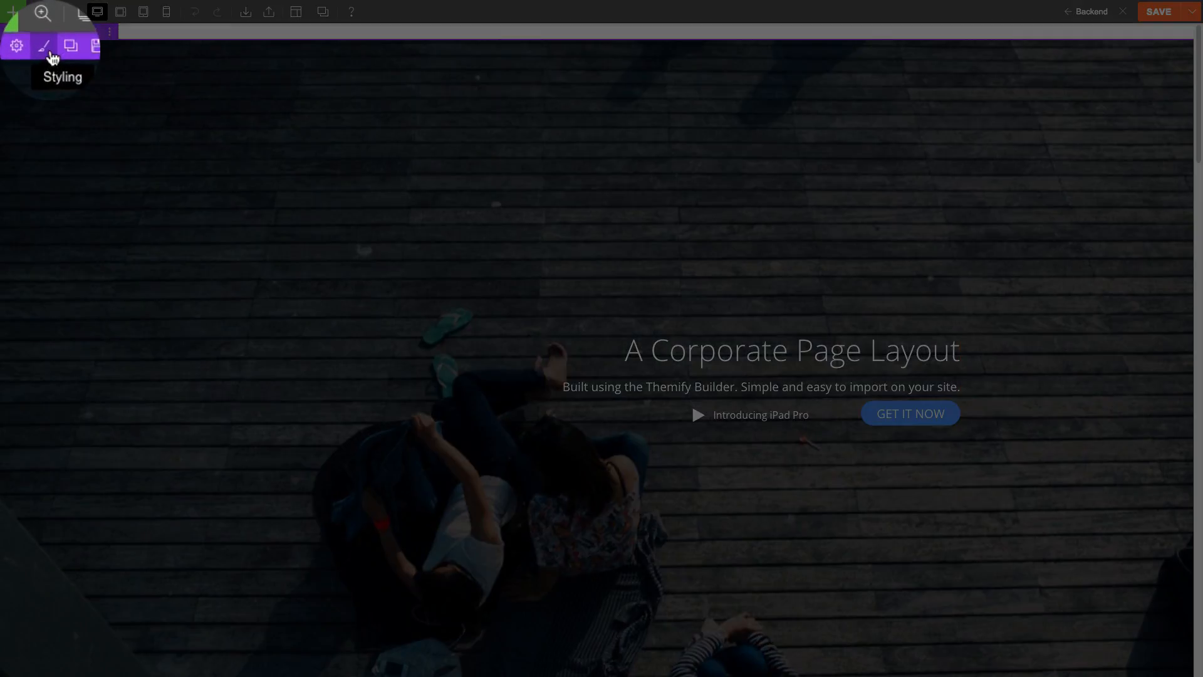
Expand the hero row's Frame styling and browse the Top, Bottom, Left and Right side presets.
left_click(44, 46)
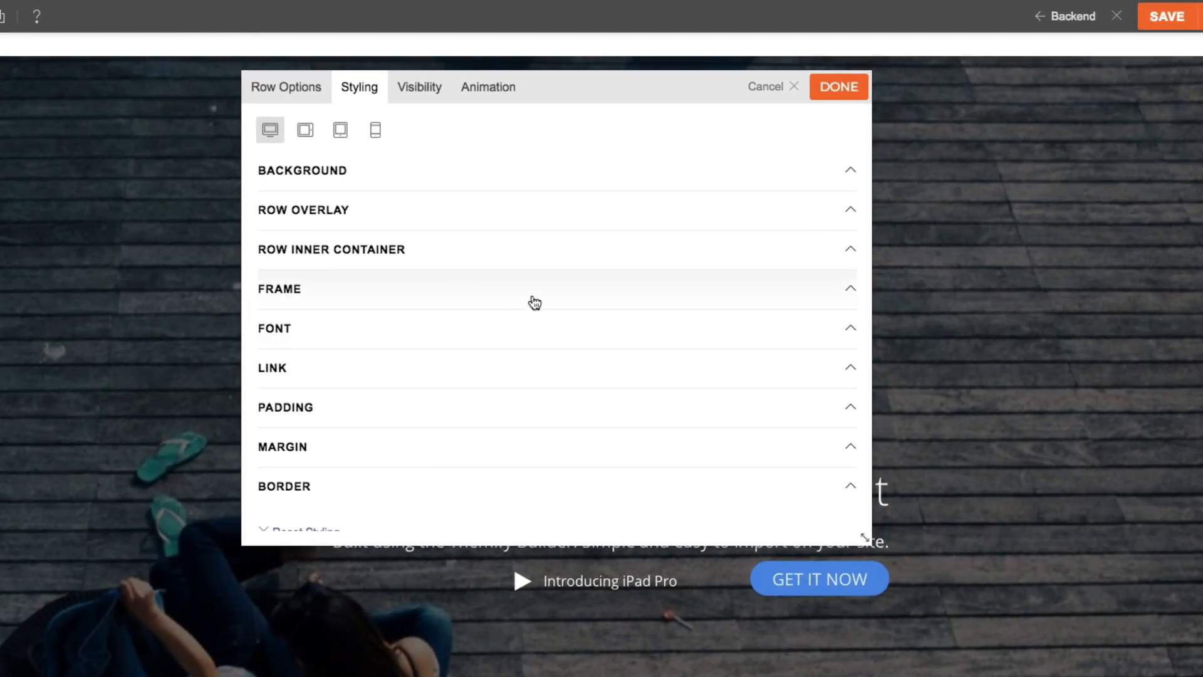
mouse_move(847, 300)
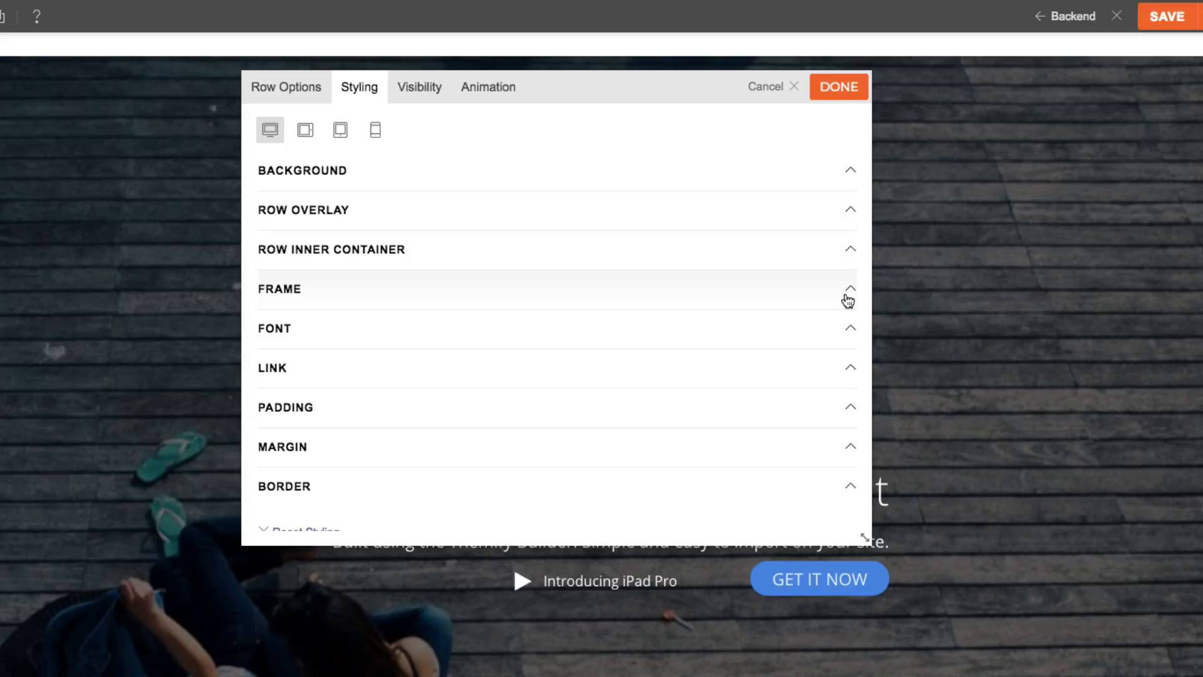
left_click(849, 288)
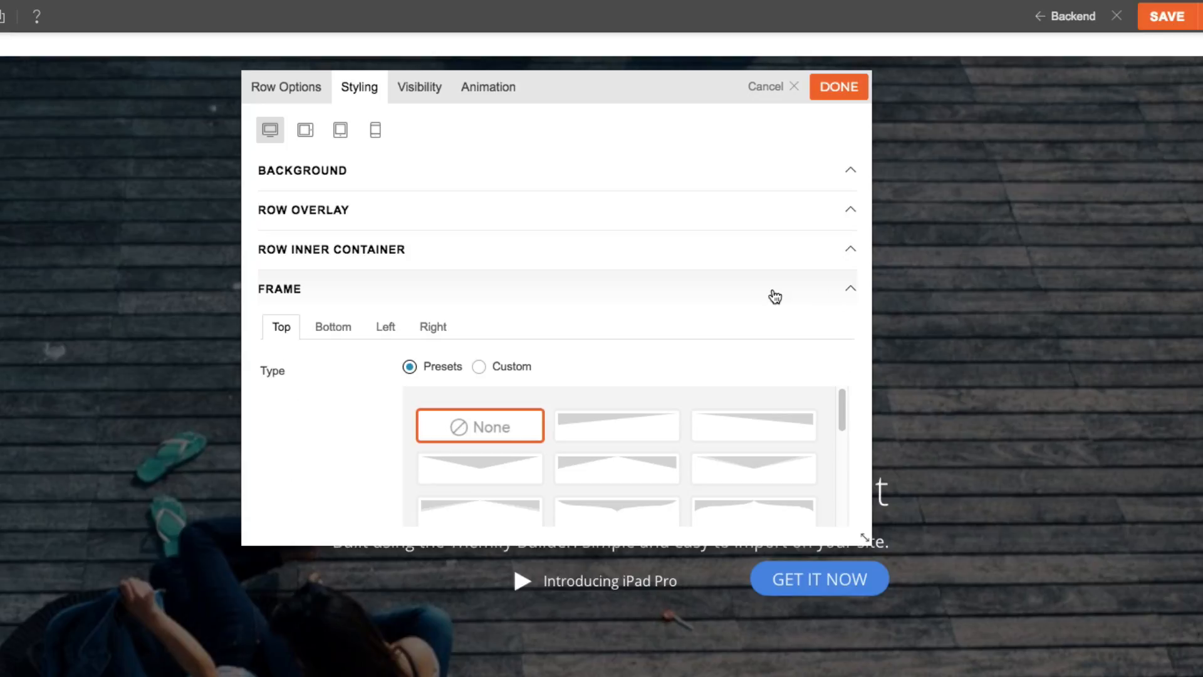
scroll("down", 3)
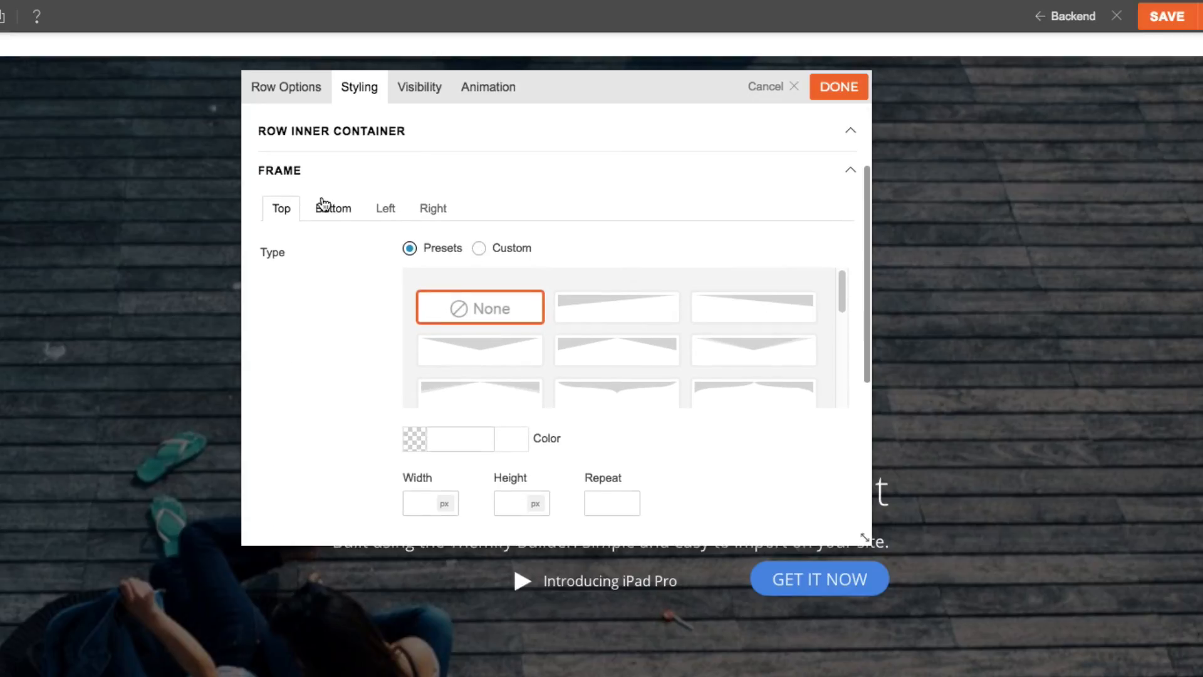
left_click(333, 208)
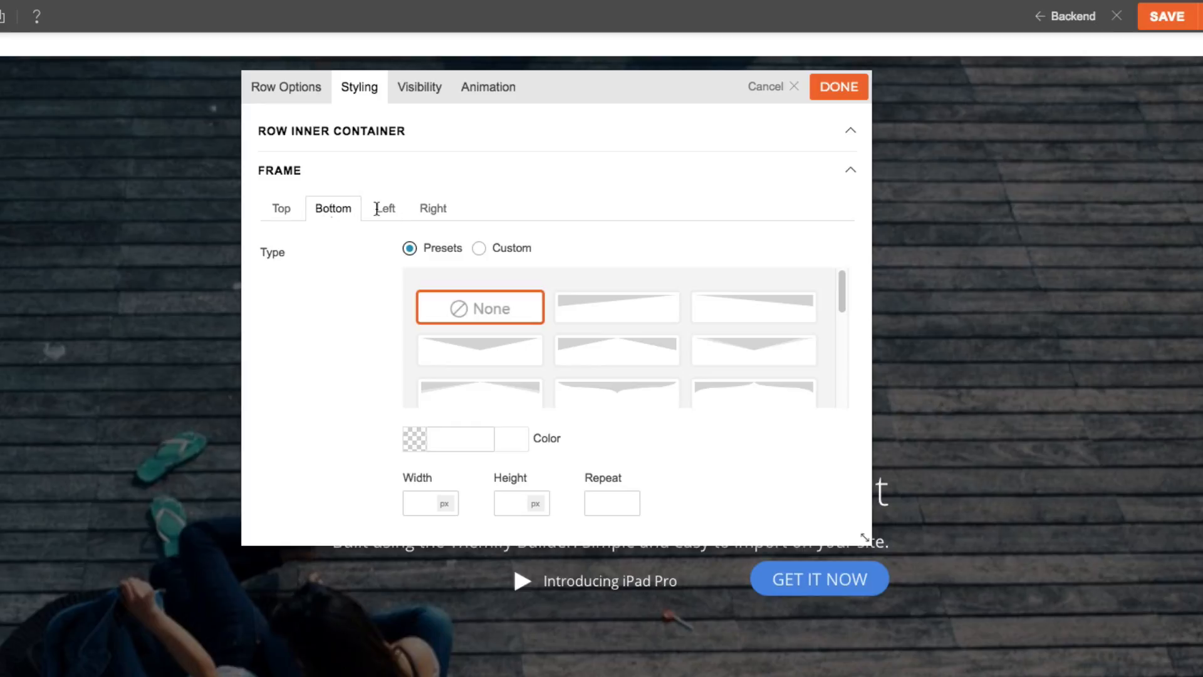
left_click(433, 208)
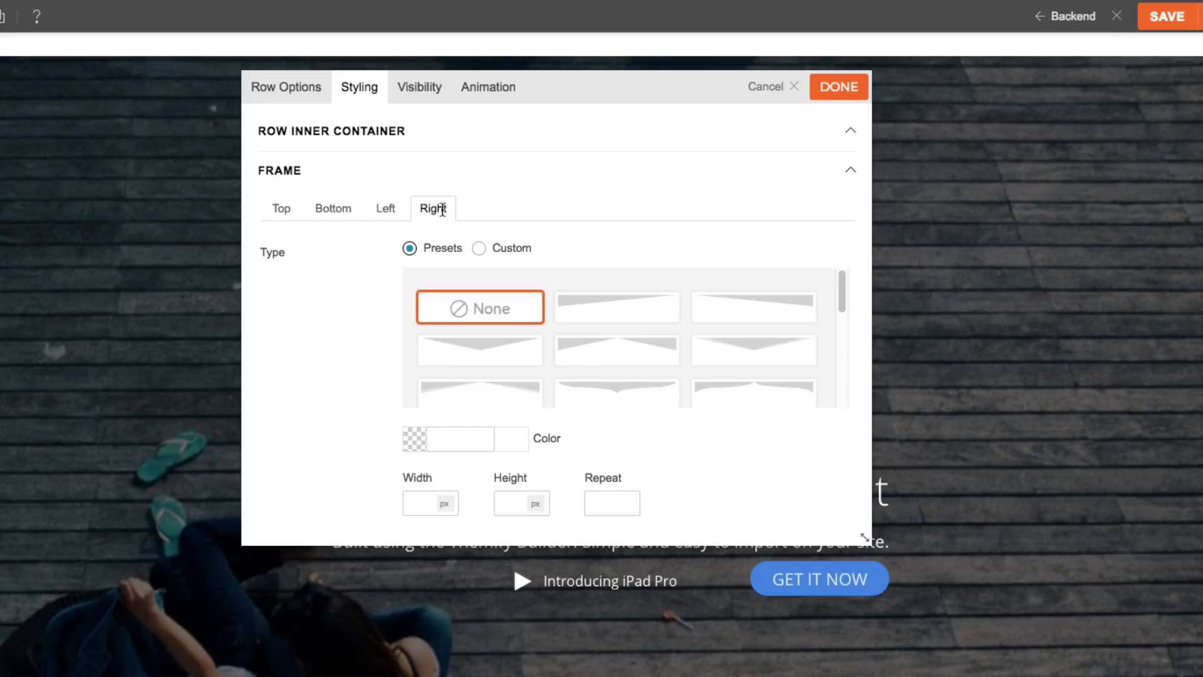
mouse_move(458, 234)
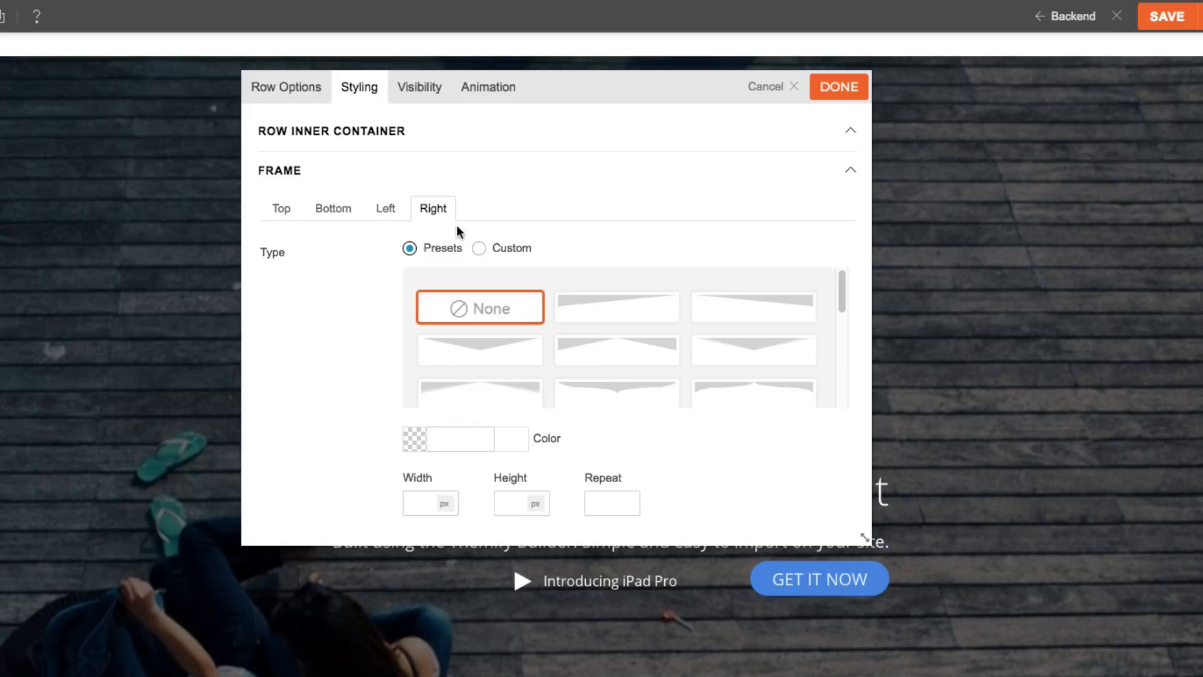
mouse_move(736, 159)
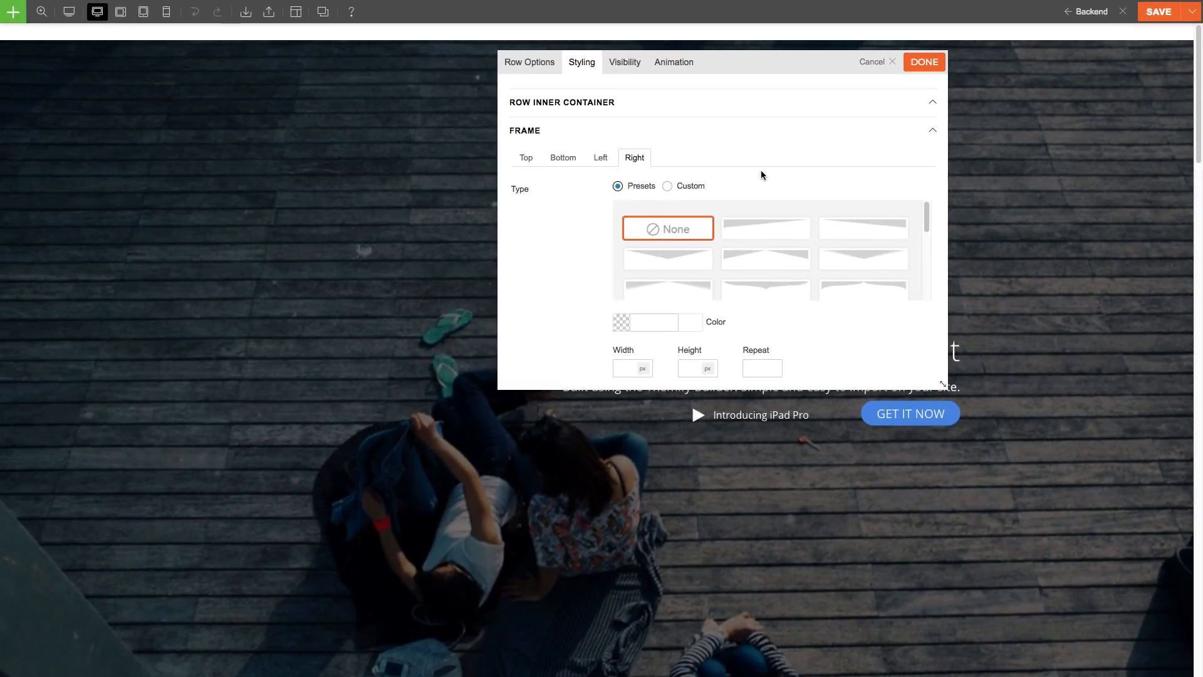
Try Arrow 2, Arrow 4 and Mountain 1 presets on the hero row's bottom edge.
left_click(563, 158)
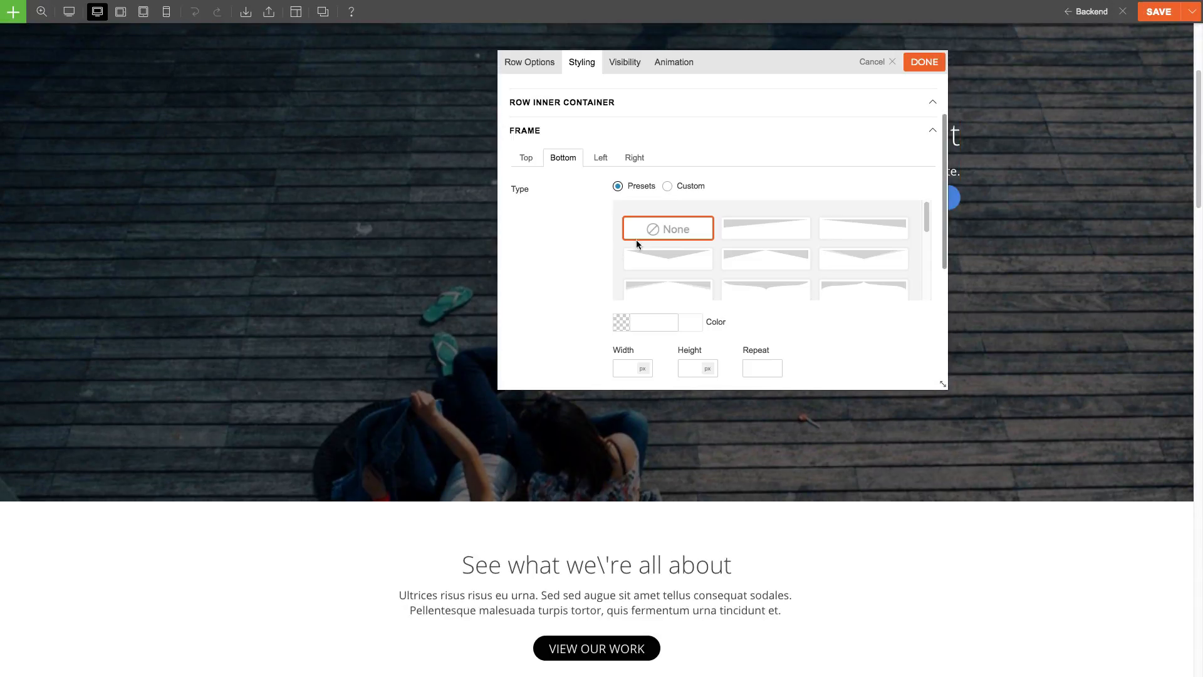
mouse_move(690, 189)
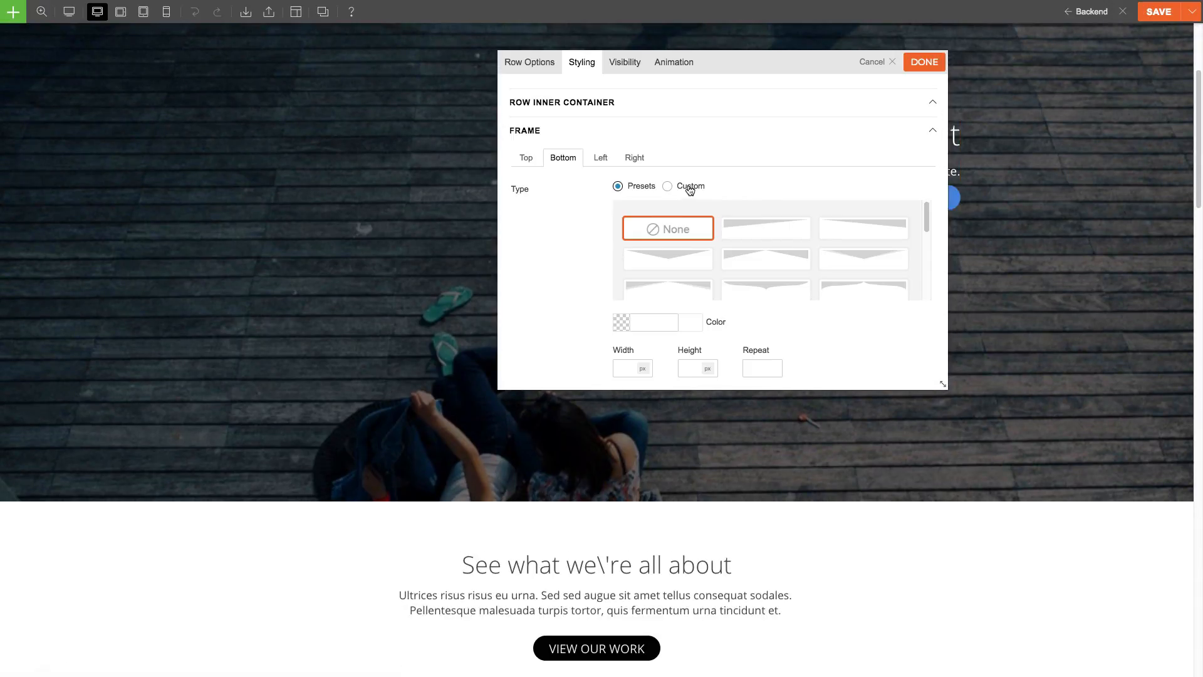
scroll("down", 3)
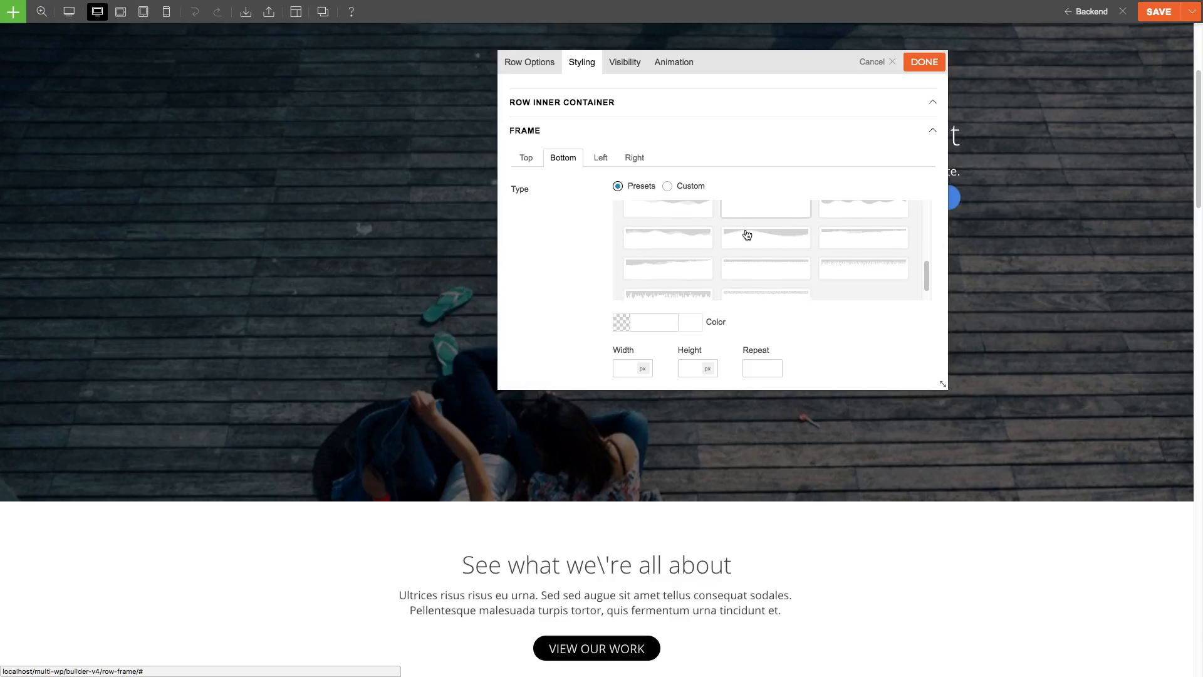
left_click(764, 228)
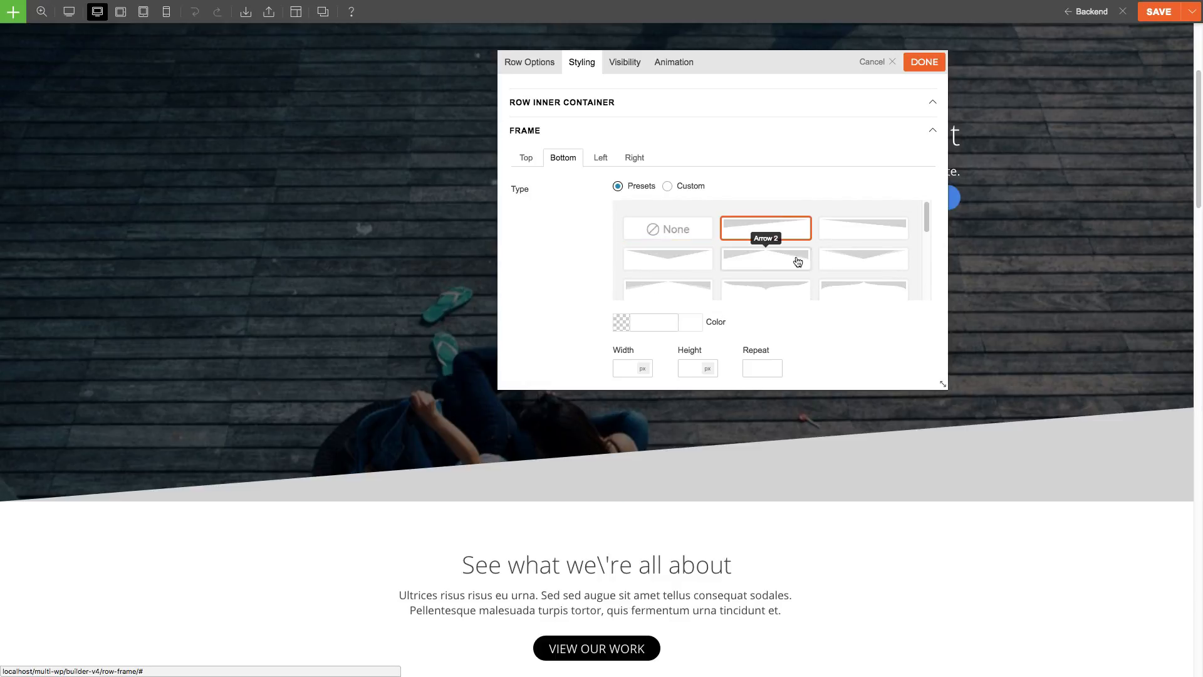
left_click(667, 290)
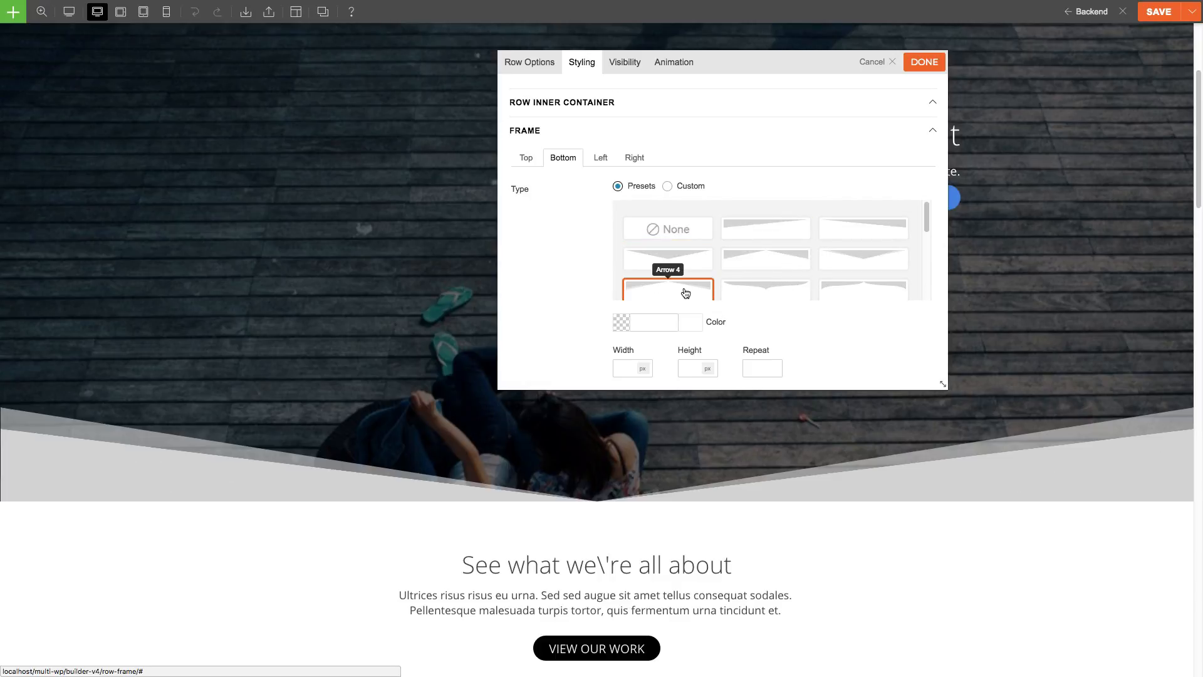
left_click(765, 274)
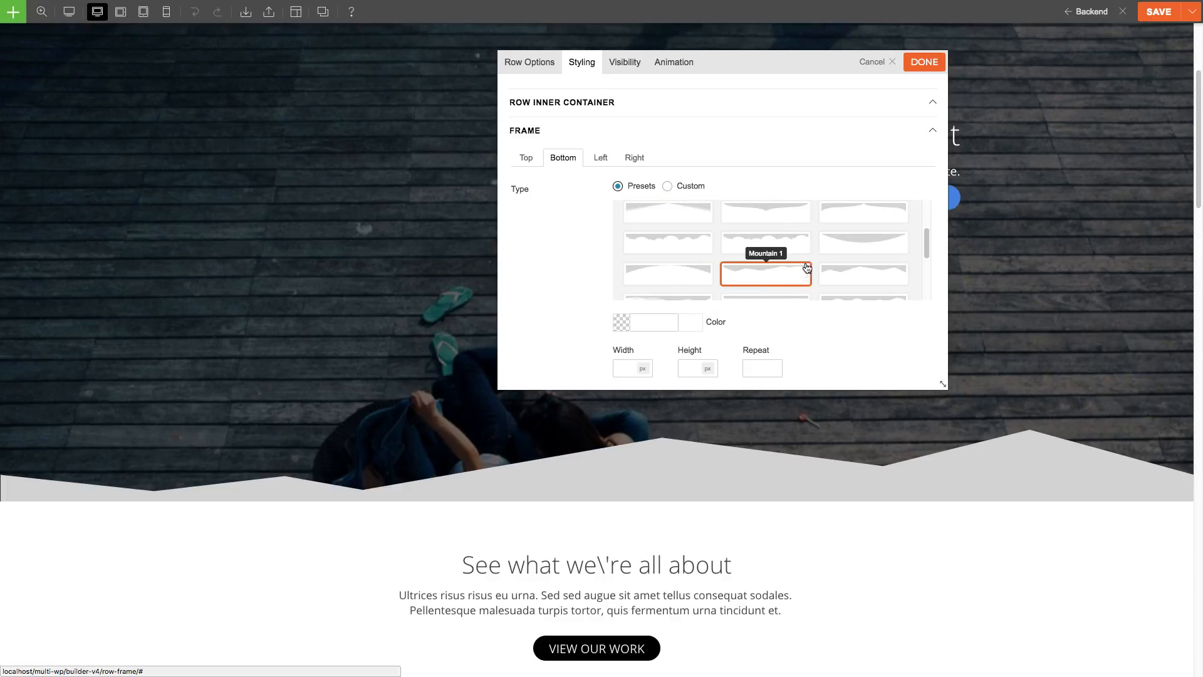
Settle on a grey Cloud preset for the bottom edge after viewing the Custom image option.
left_click(667, 242)
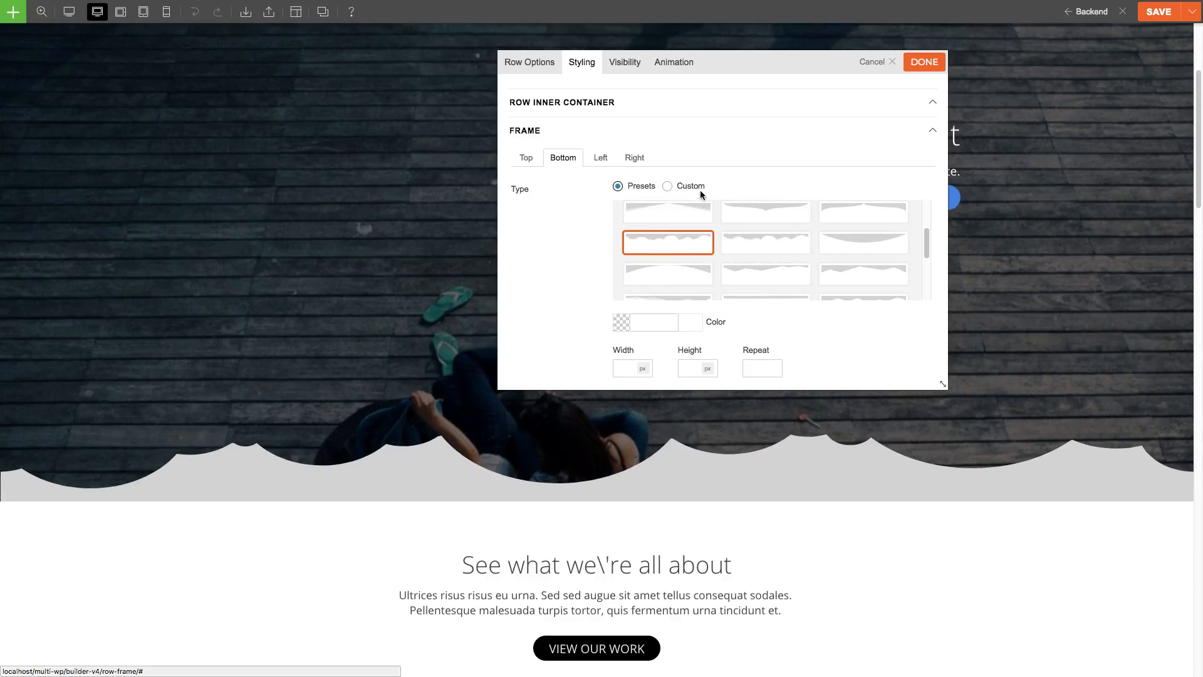
left_click(667, 185)
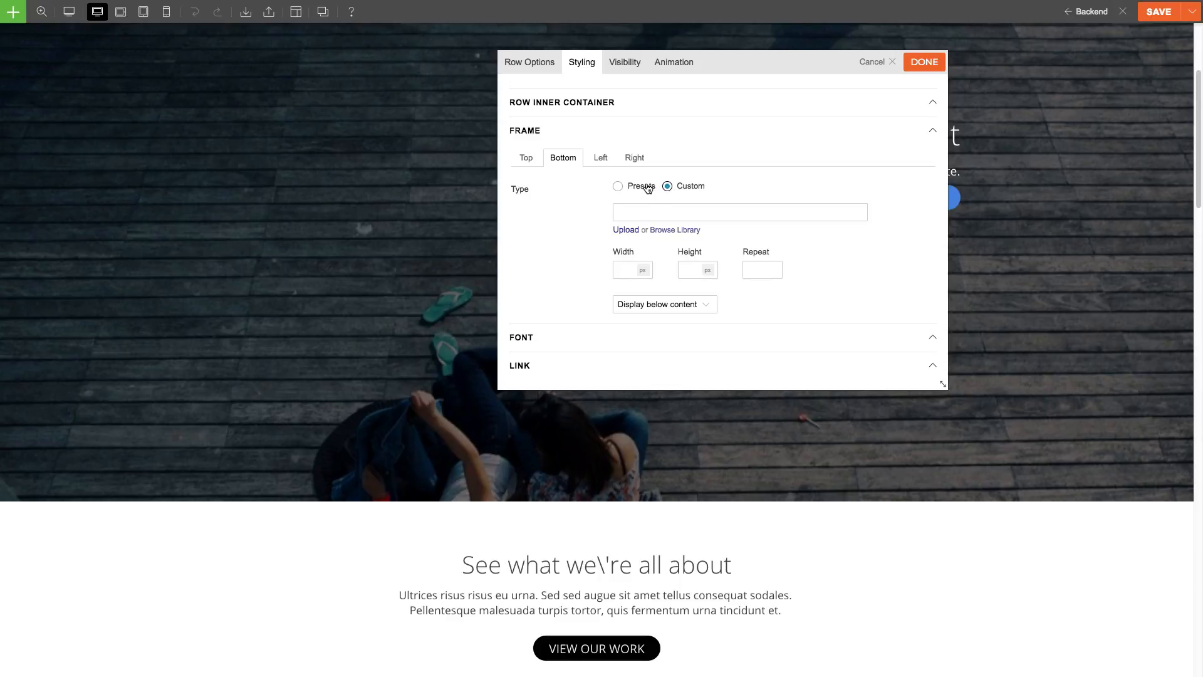
left_click(618, 185)
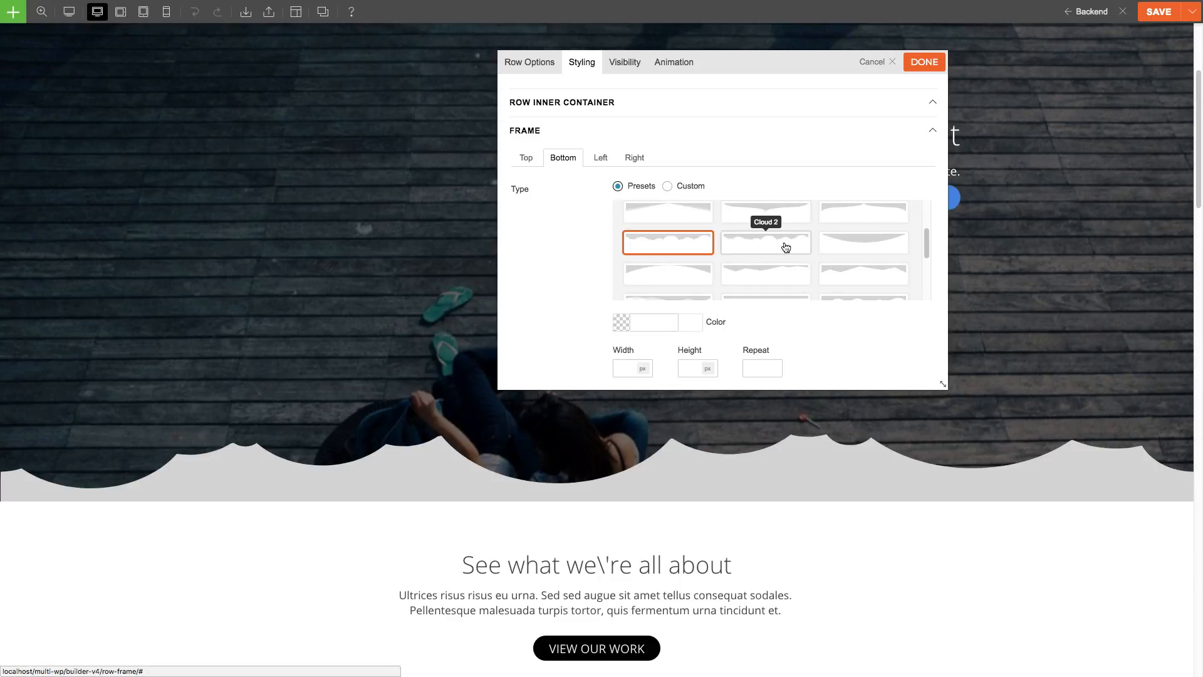
scroll("down", 3)
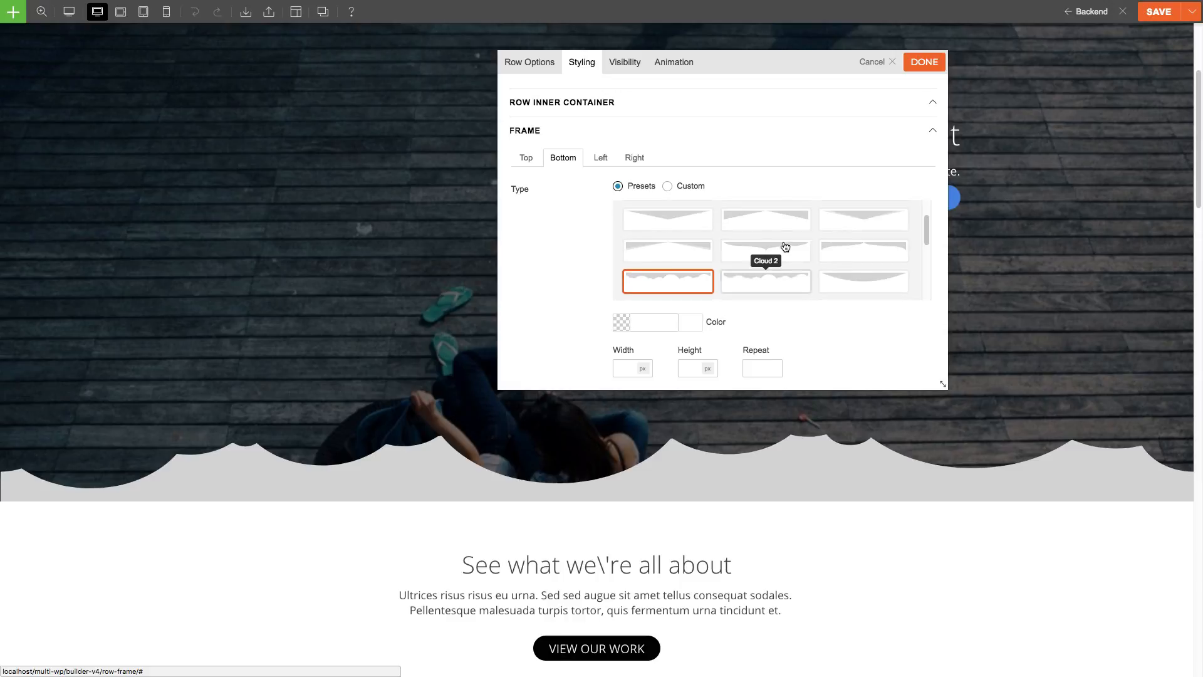
Colour the hero row's bottom frame #ffffff and switch its width unit to %.
left_click(765, 218)
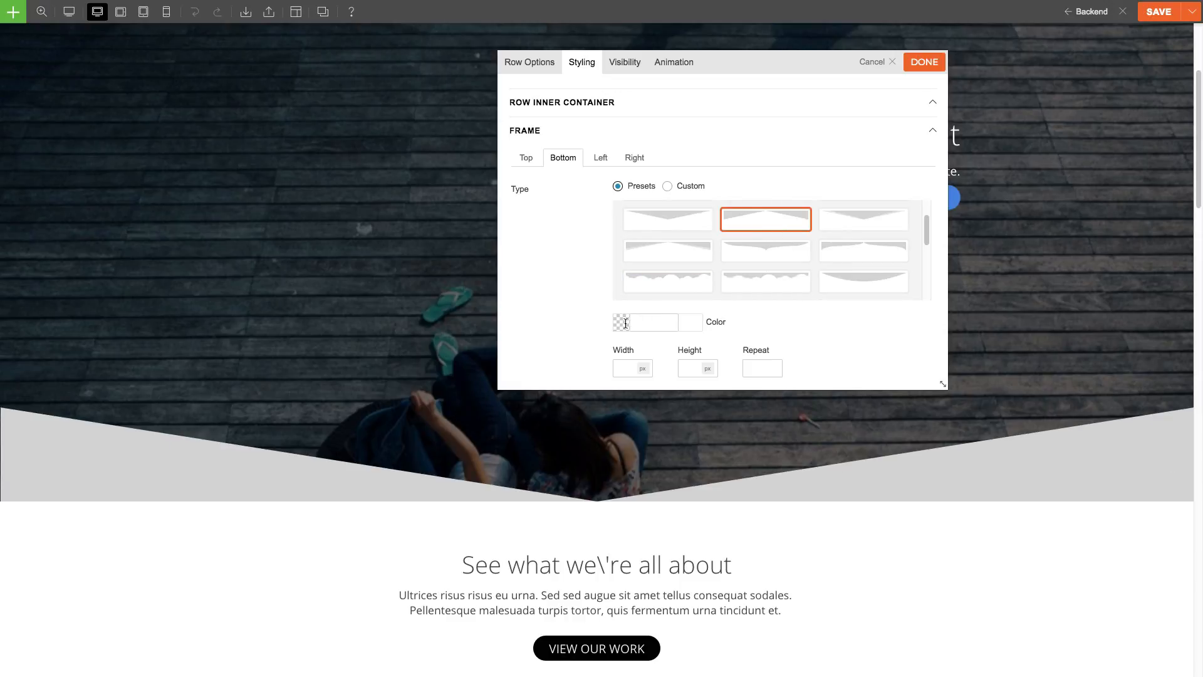
left_click(652, 322)
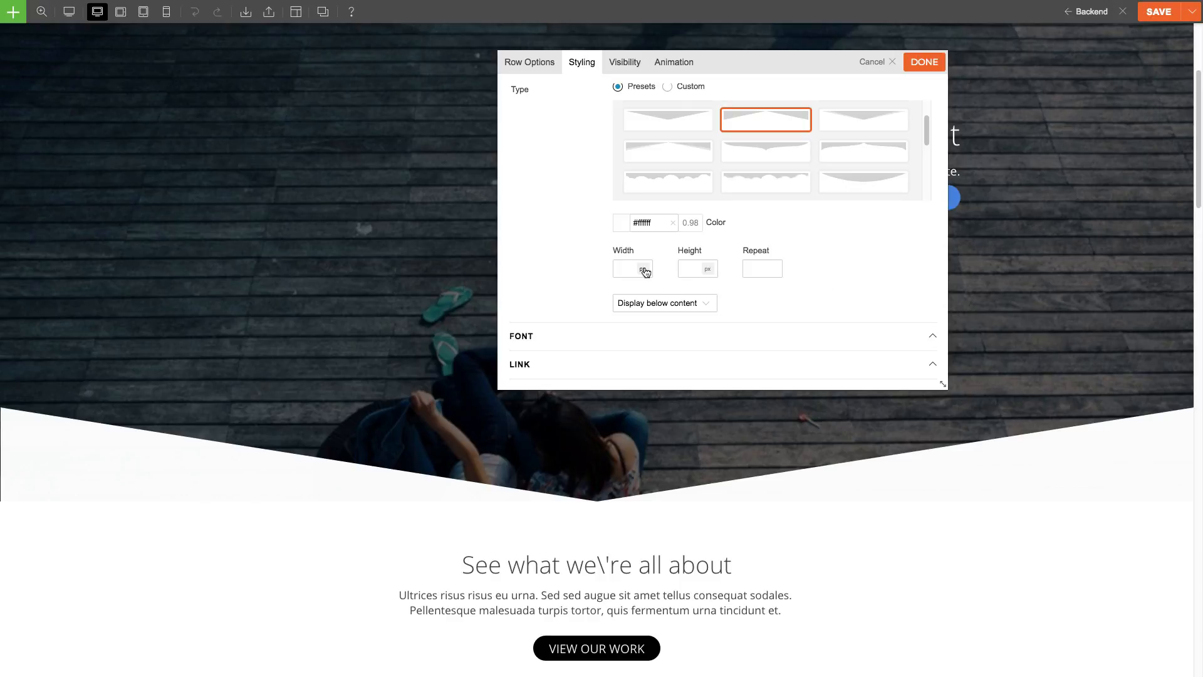
left_click(632, 268)
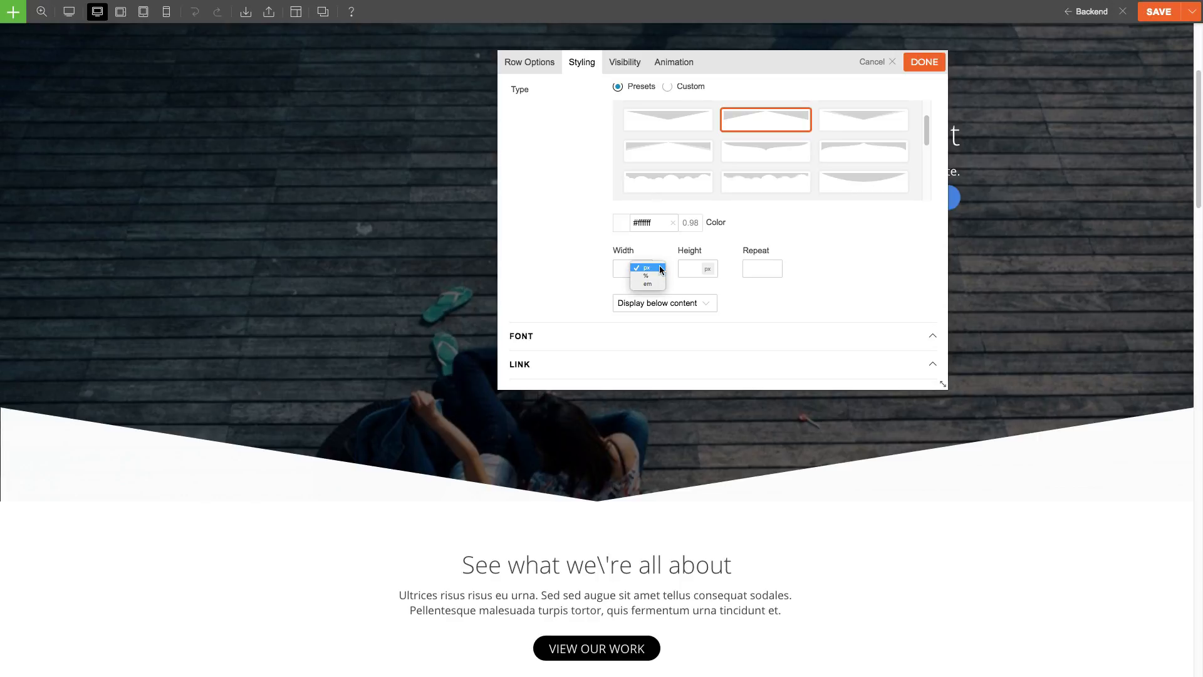
mouse_move(647, 276)
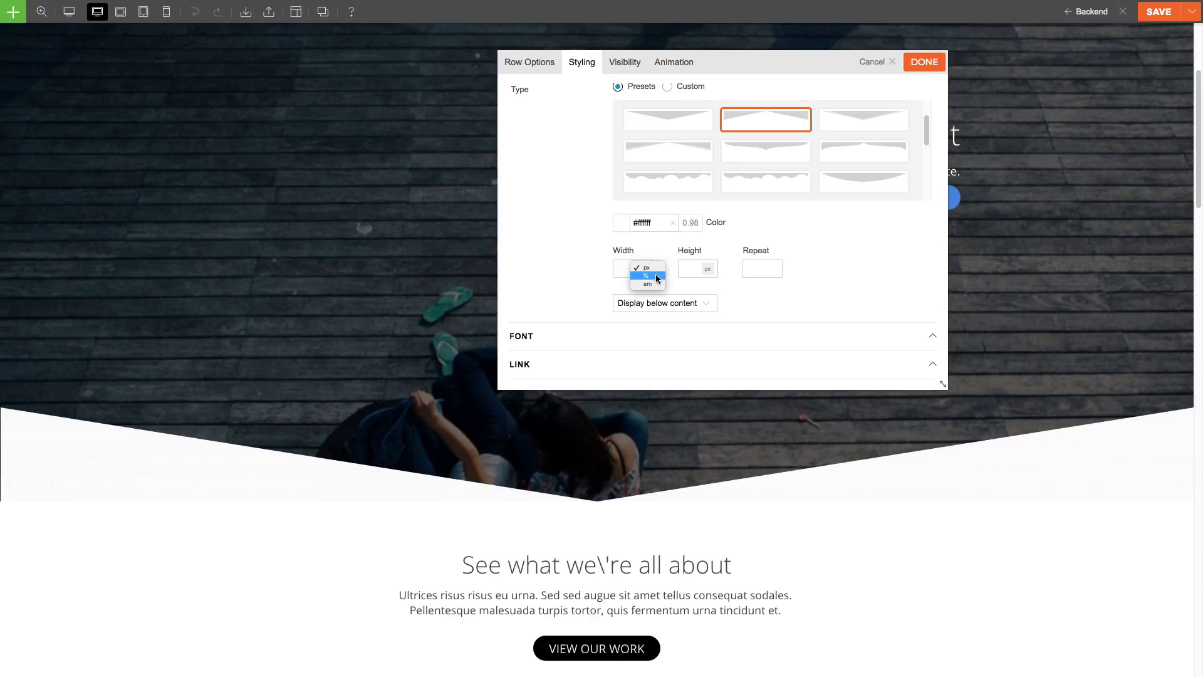
left_click(647, 268)
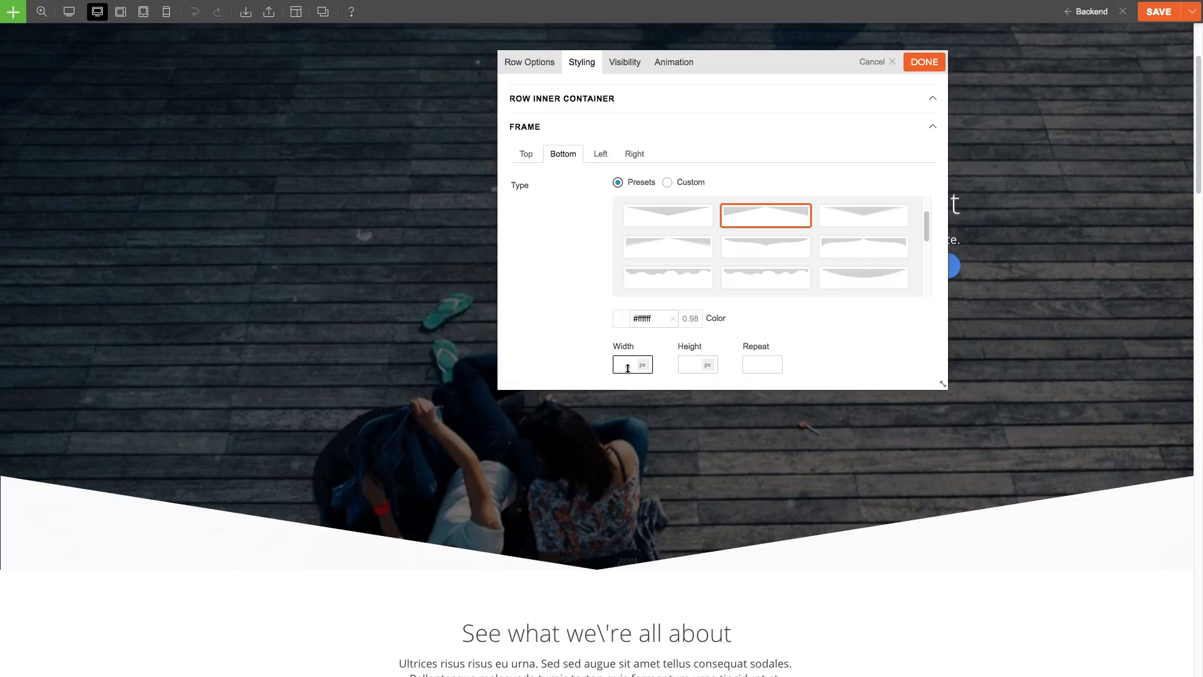
Set the bottom frame to 100% width, 277 px height and a repeat of 1.
type("155")
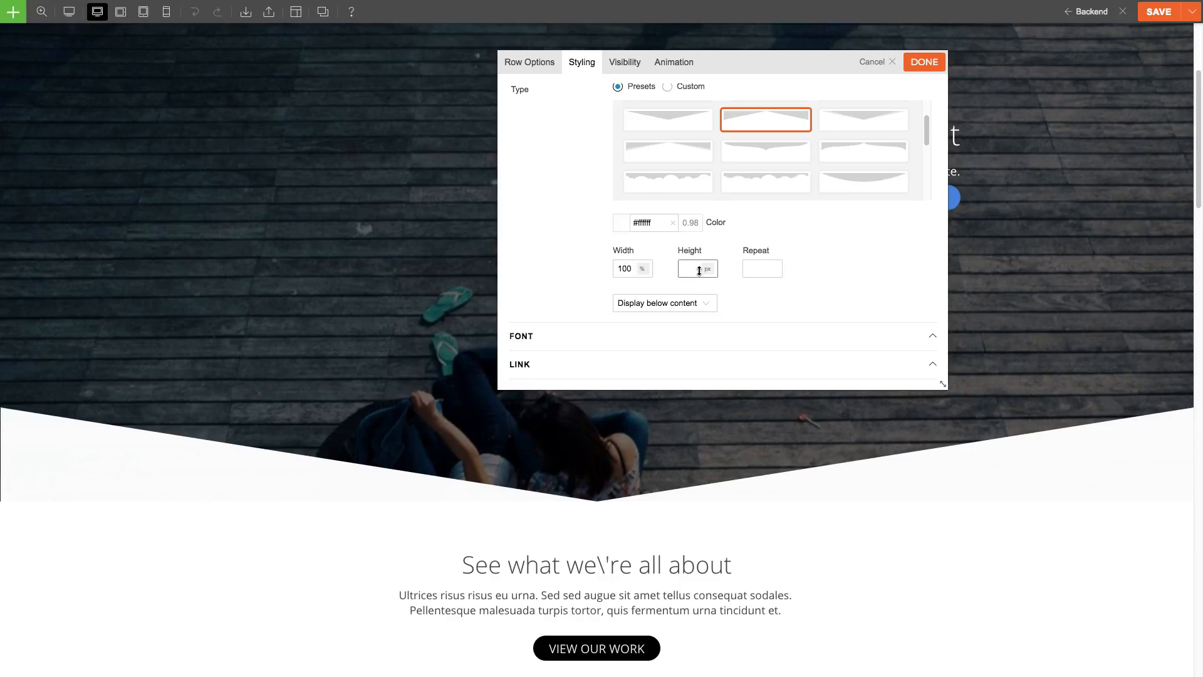
type("100")
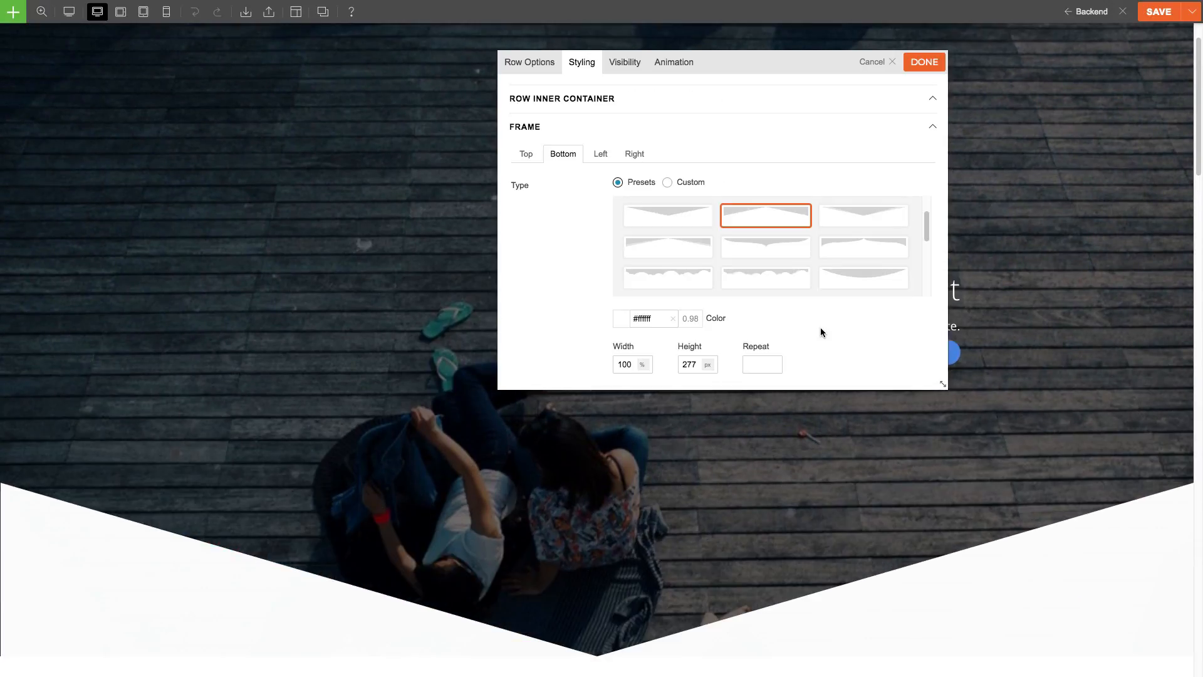
left_click(761, 364)
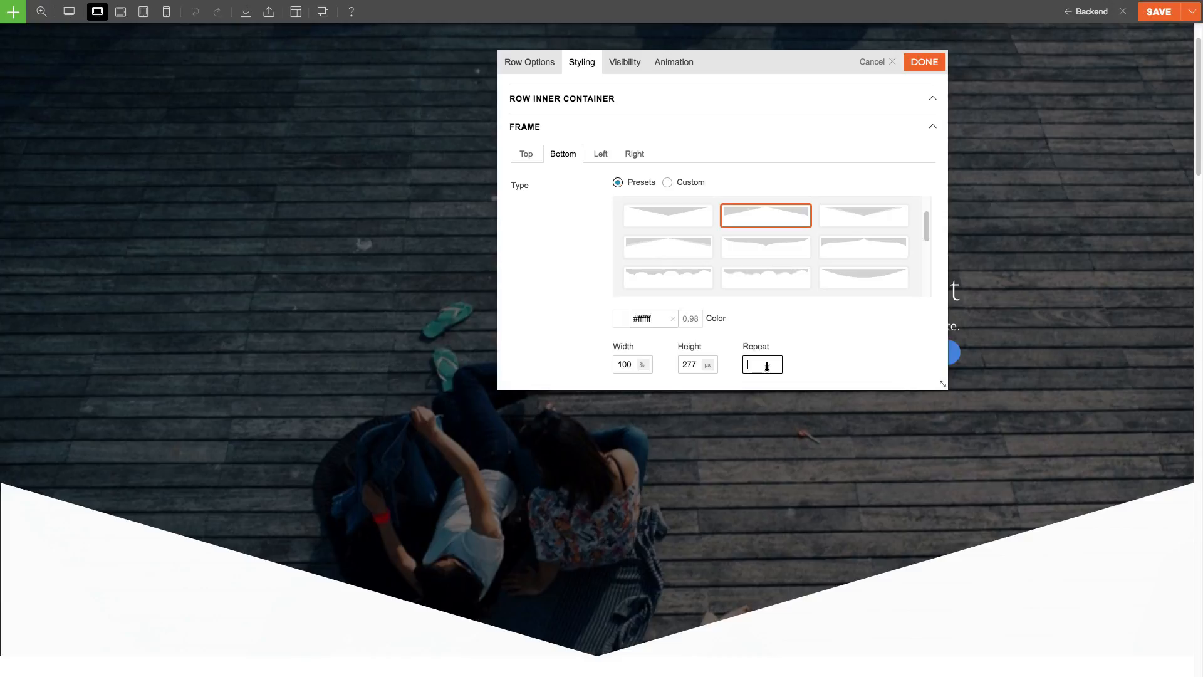
type("5")
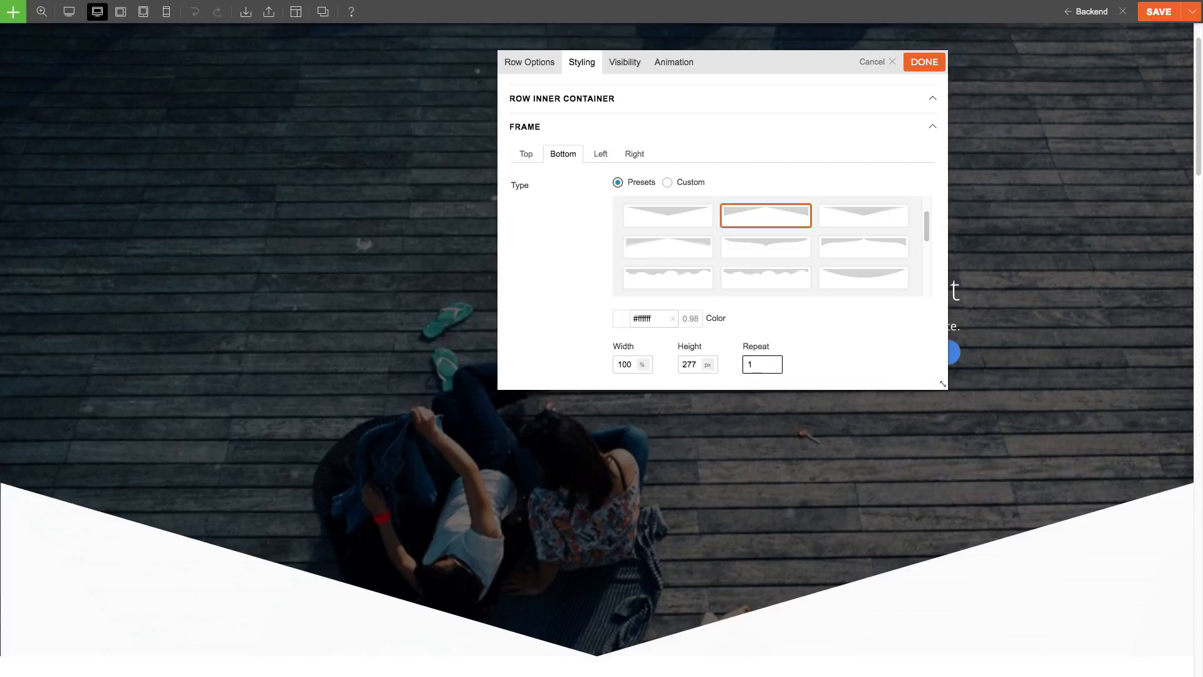
scroll("down", 3)
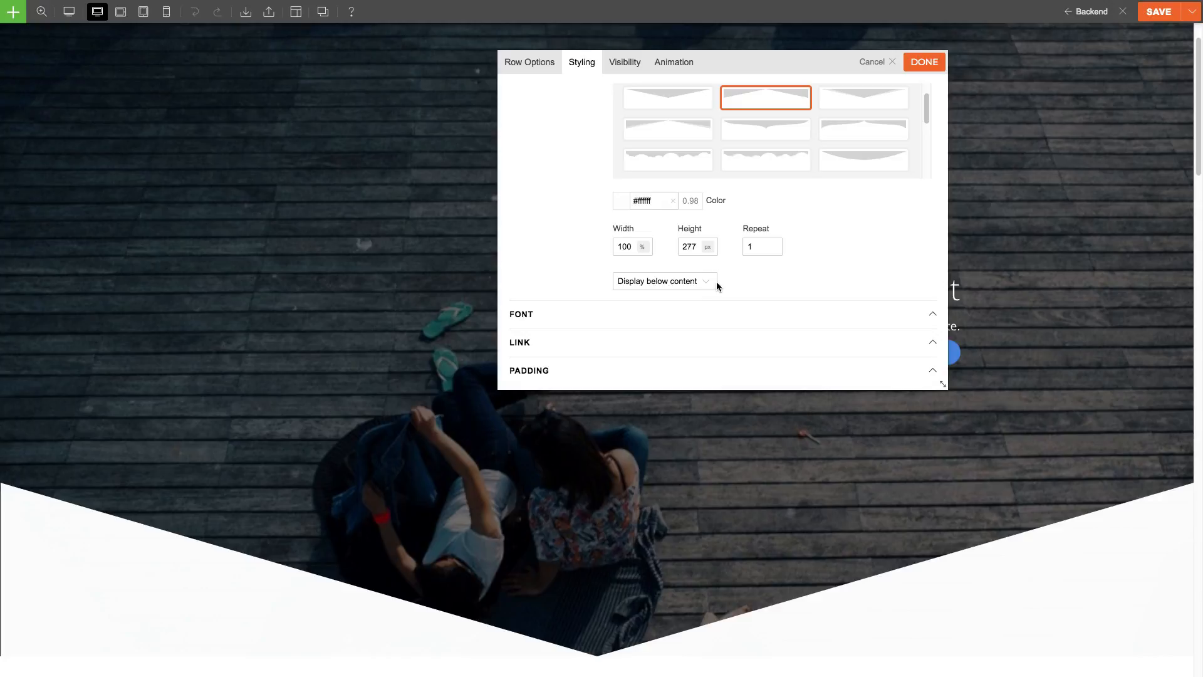
Set the frame to 'Display above content' and finish the hero row styling.
left_click(662, 282)
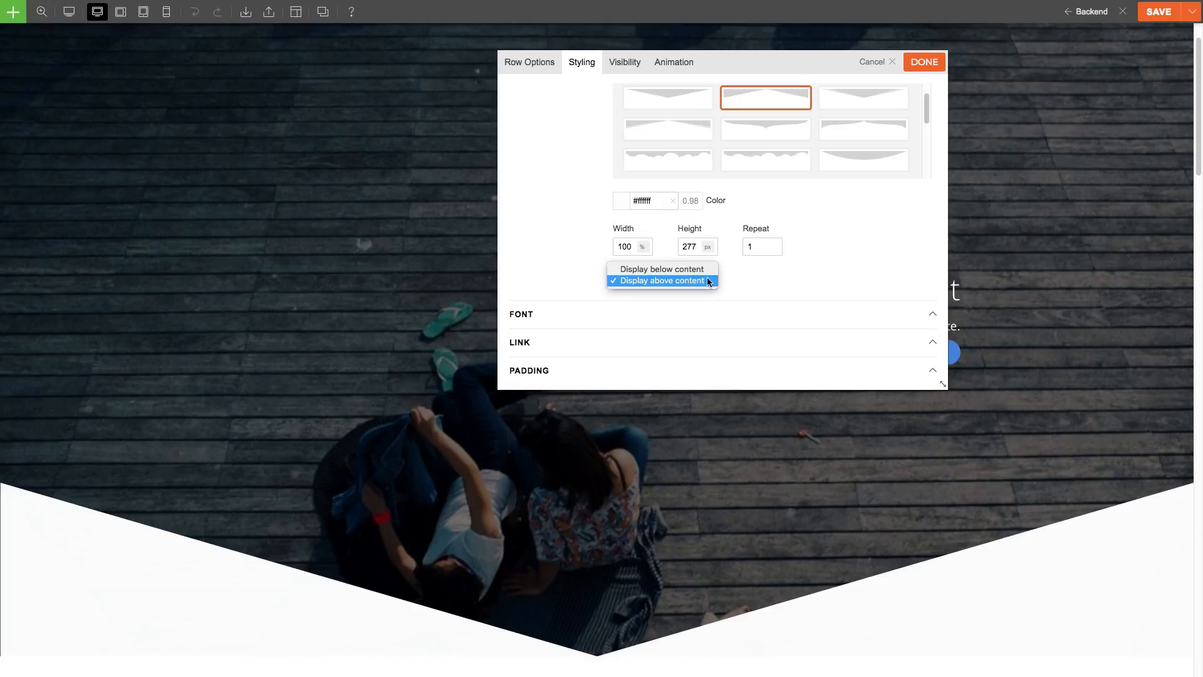
left_click(658, 268)
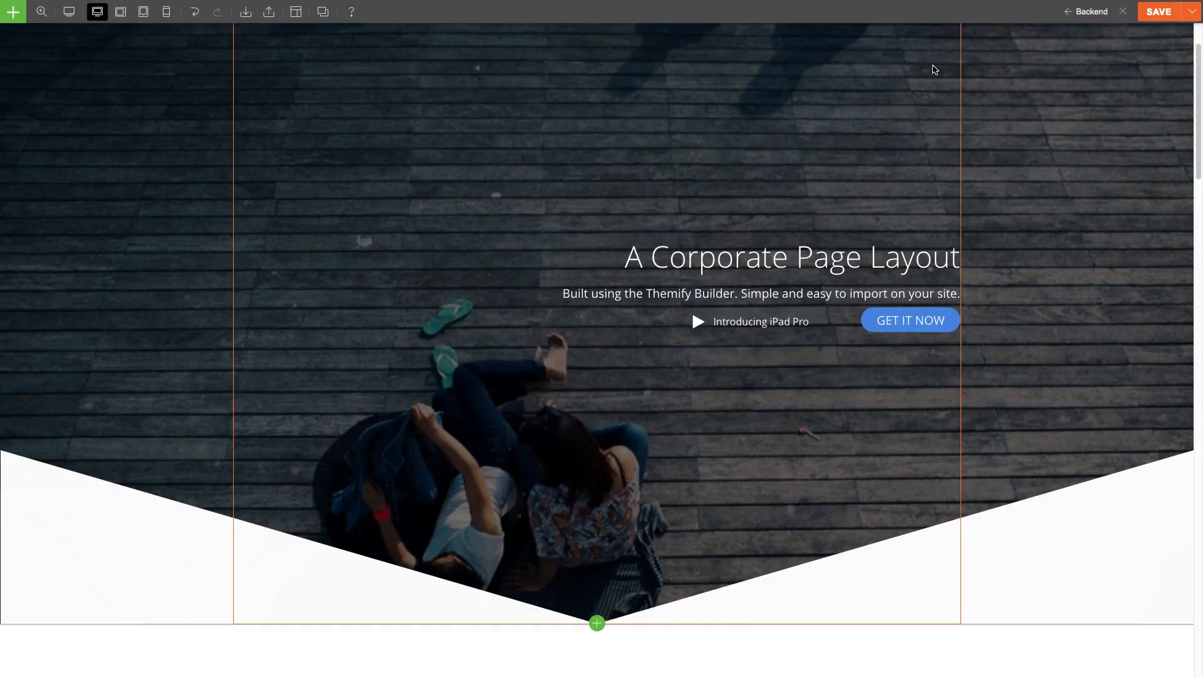
scroll("down", 3)
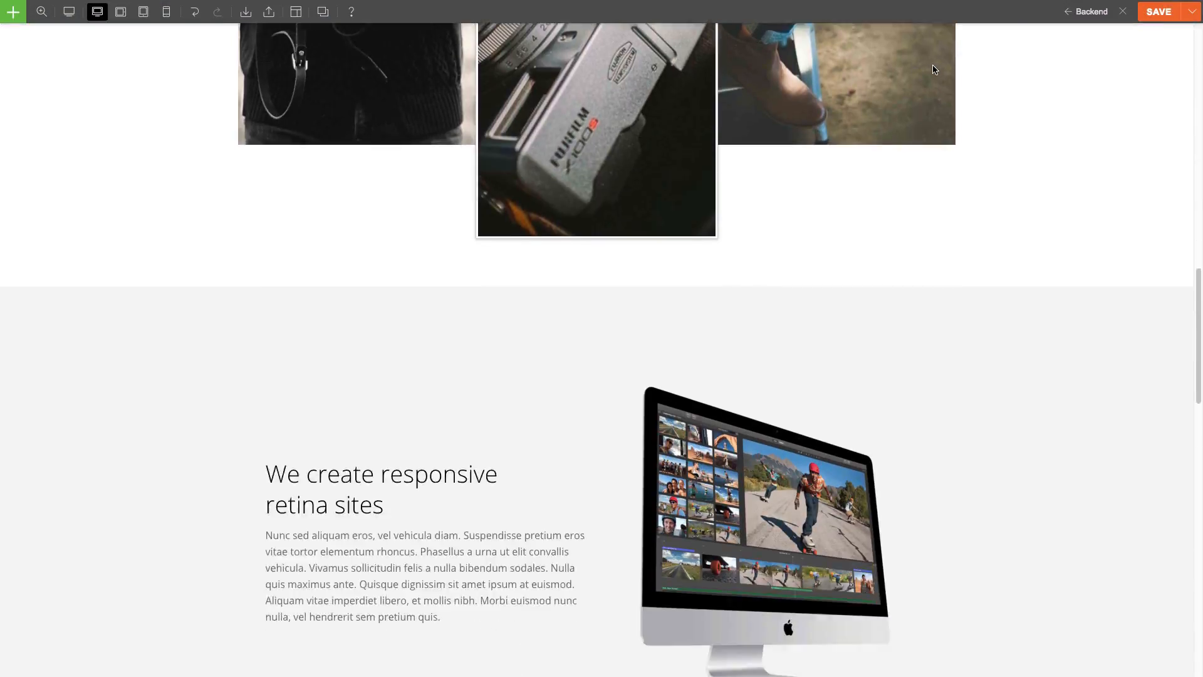
Expand the retina sites column's Frame styling and browse its Left and Right side presets.
scroll("down", 3)
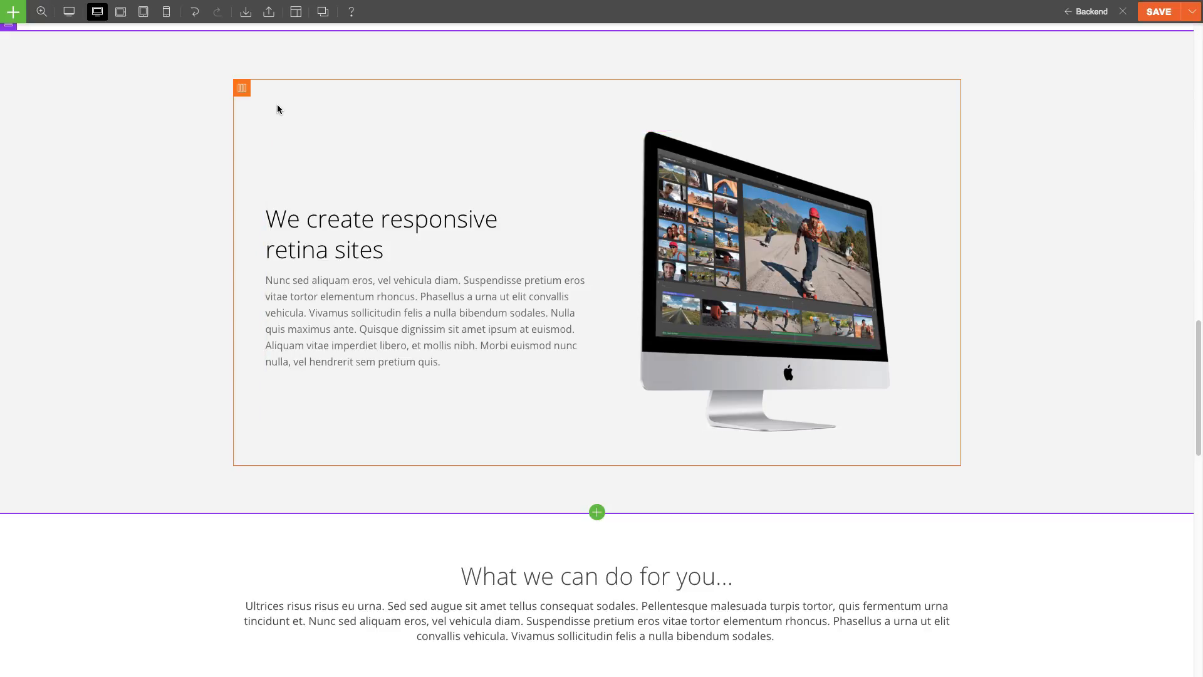
mouse_move(241, 87)
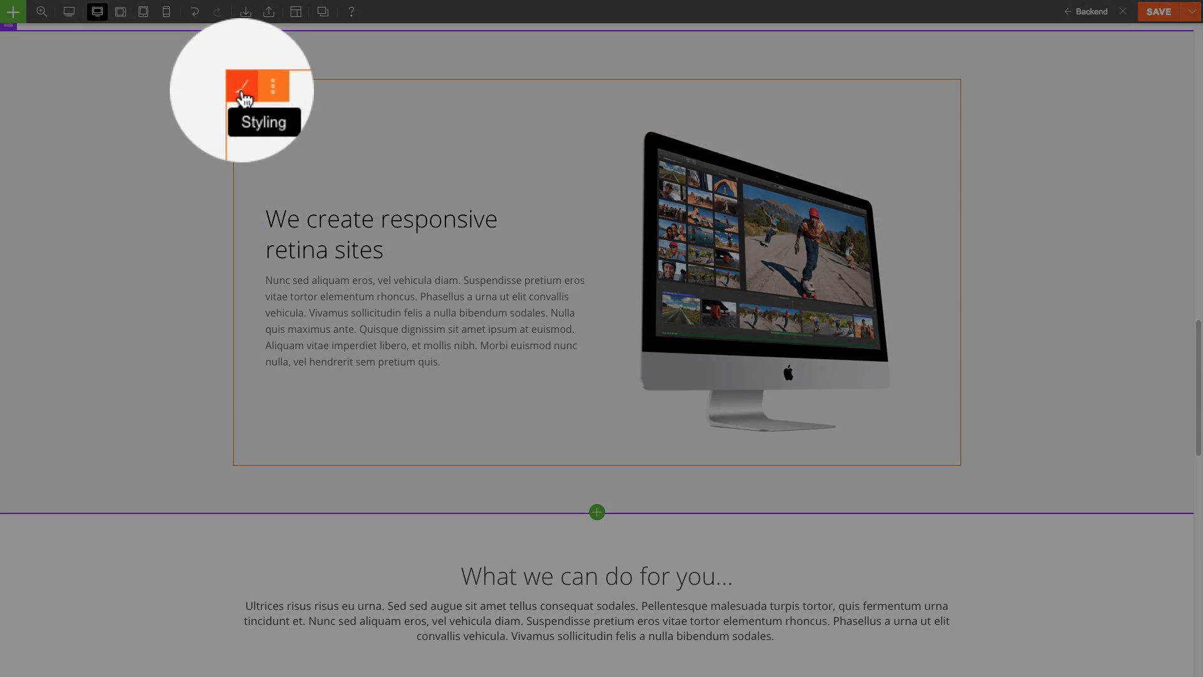
left_click(245, 84)
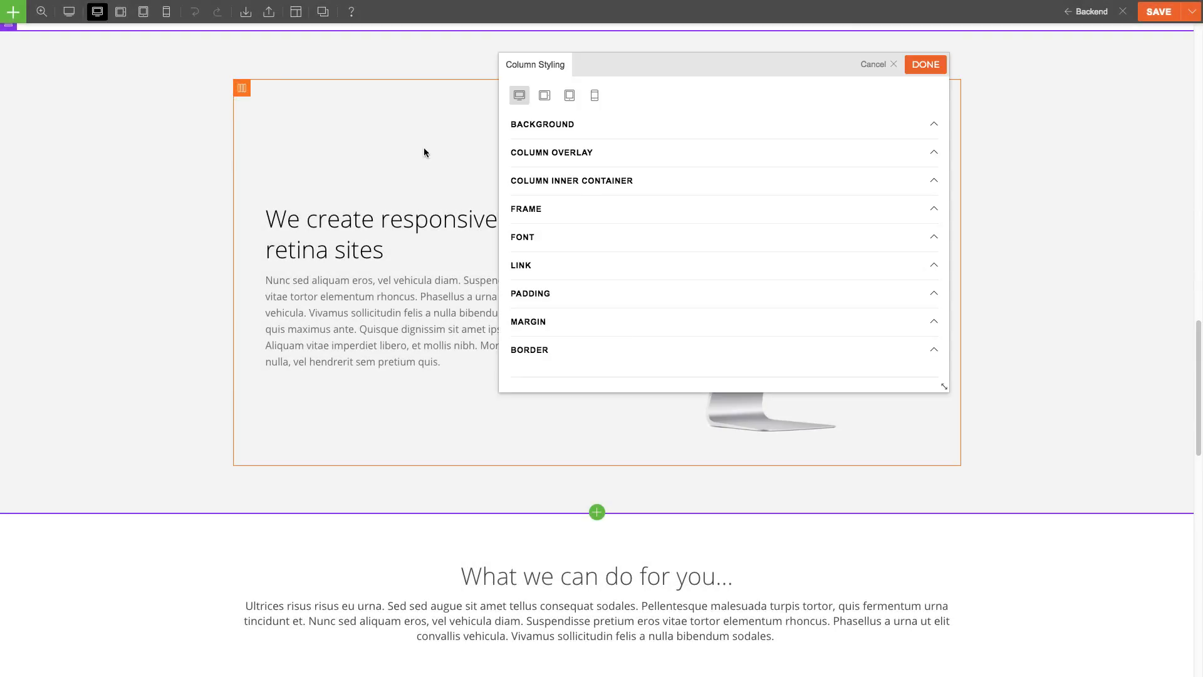
left_click(526, 210)
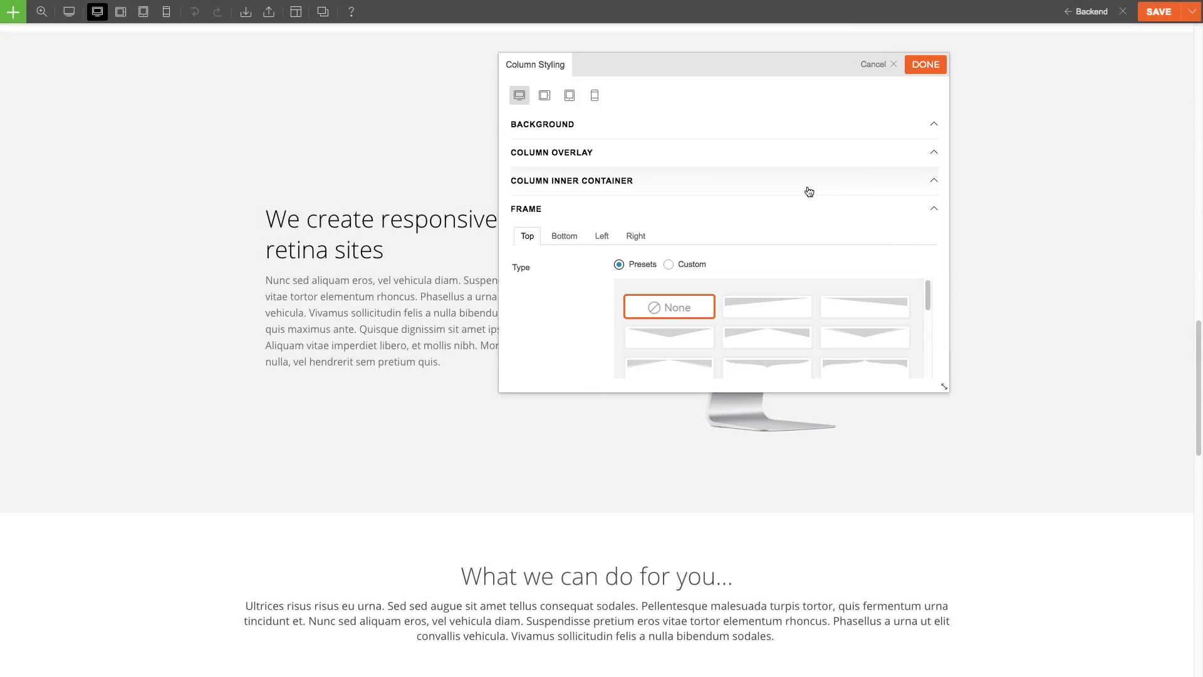
left_click(602, 138)
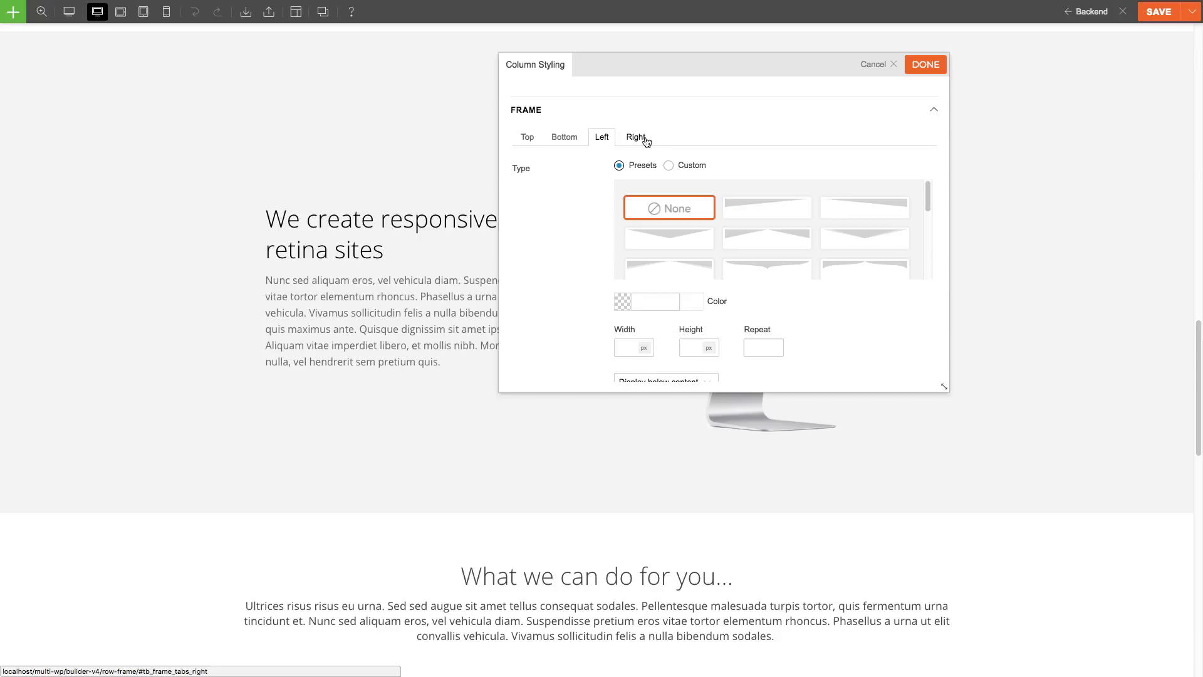
left_click(528, 138)
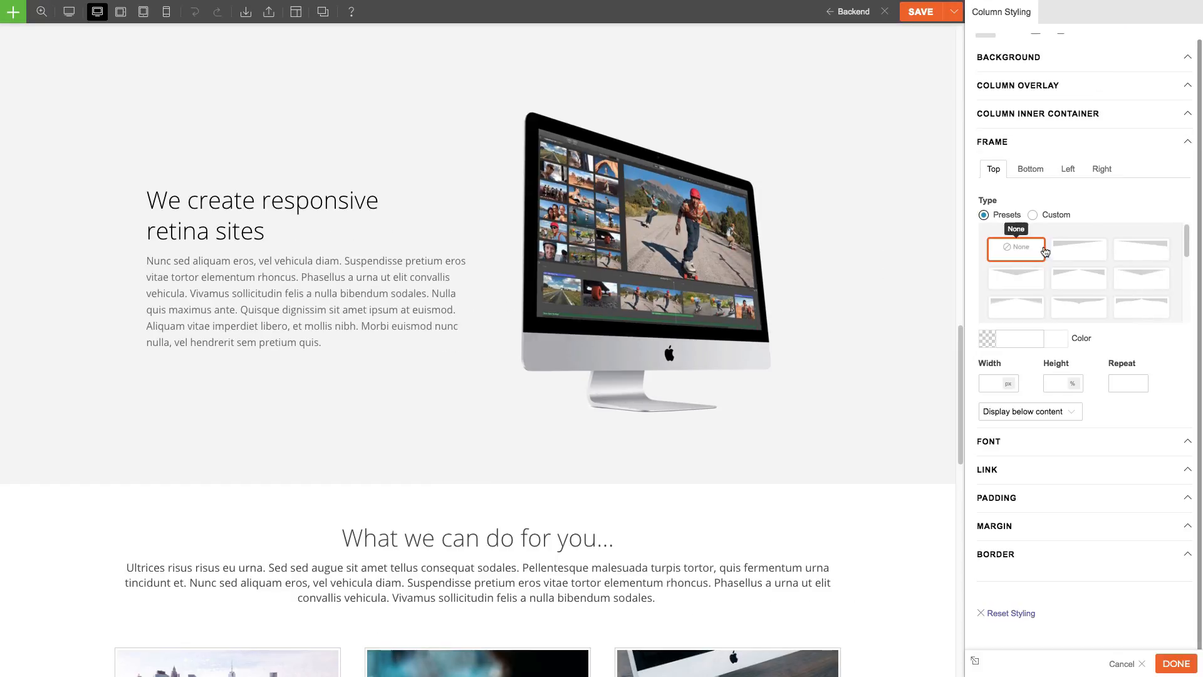
Apply a slanted top frame to the column coloured #f27e82 pink.
left_click(1079, 248)
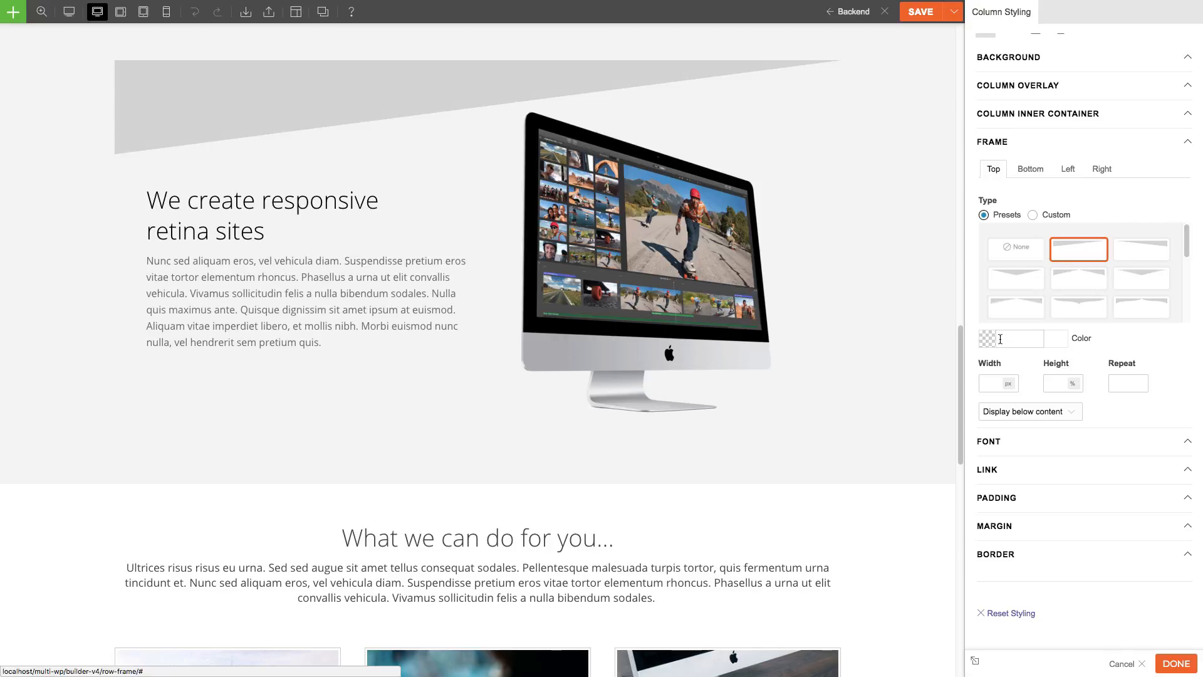
left_click(994, 338)
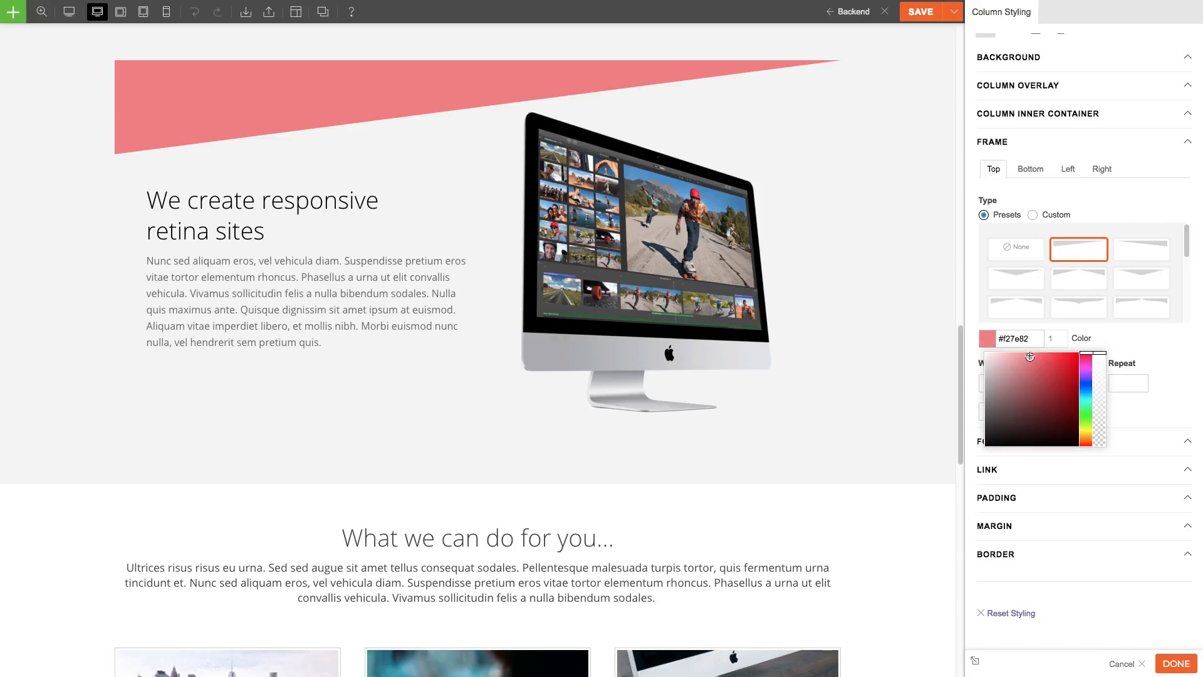
left_click(1102, 338)
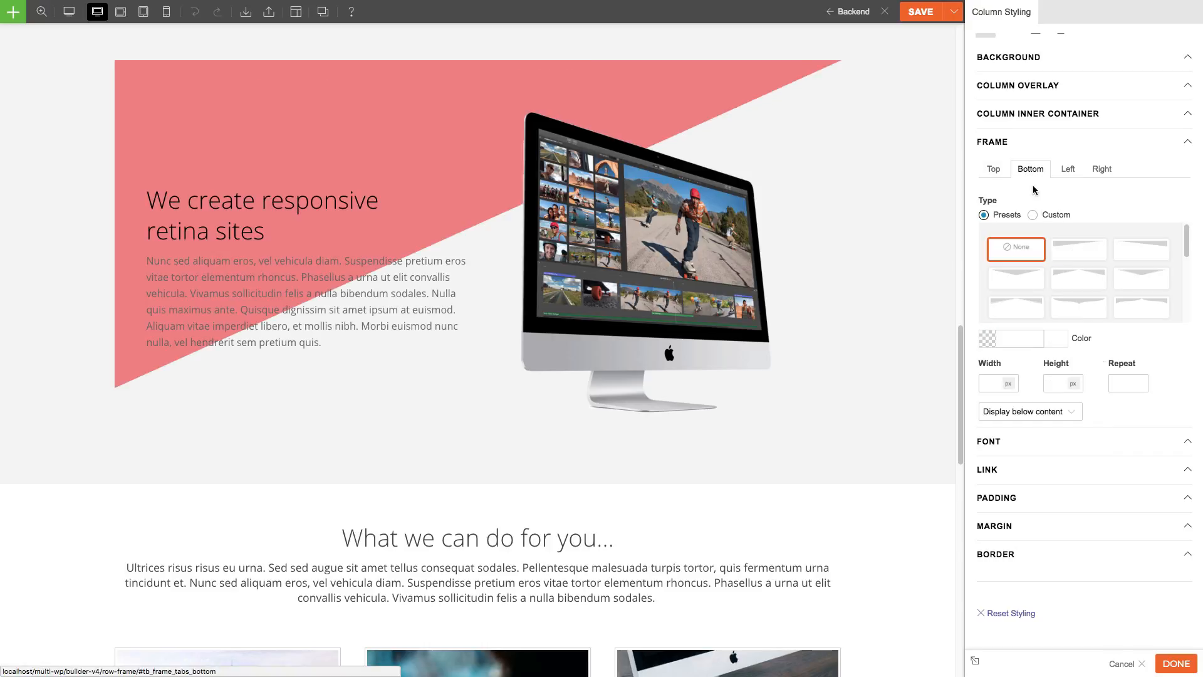
mouse_move(1078, 276)
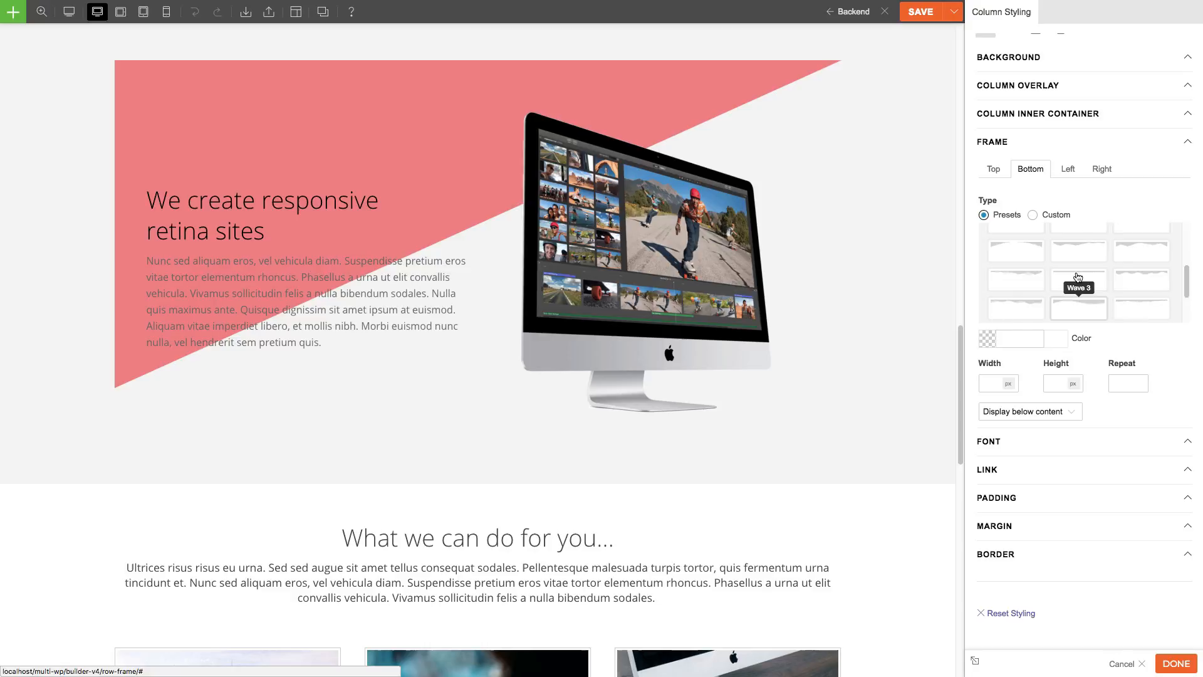
Apply a black #000000 mountain bottom frame at 100% width and 225 px height.
left_click(1016, 298)
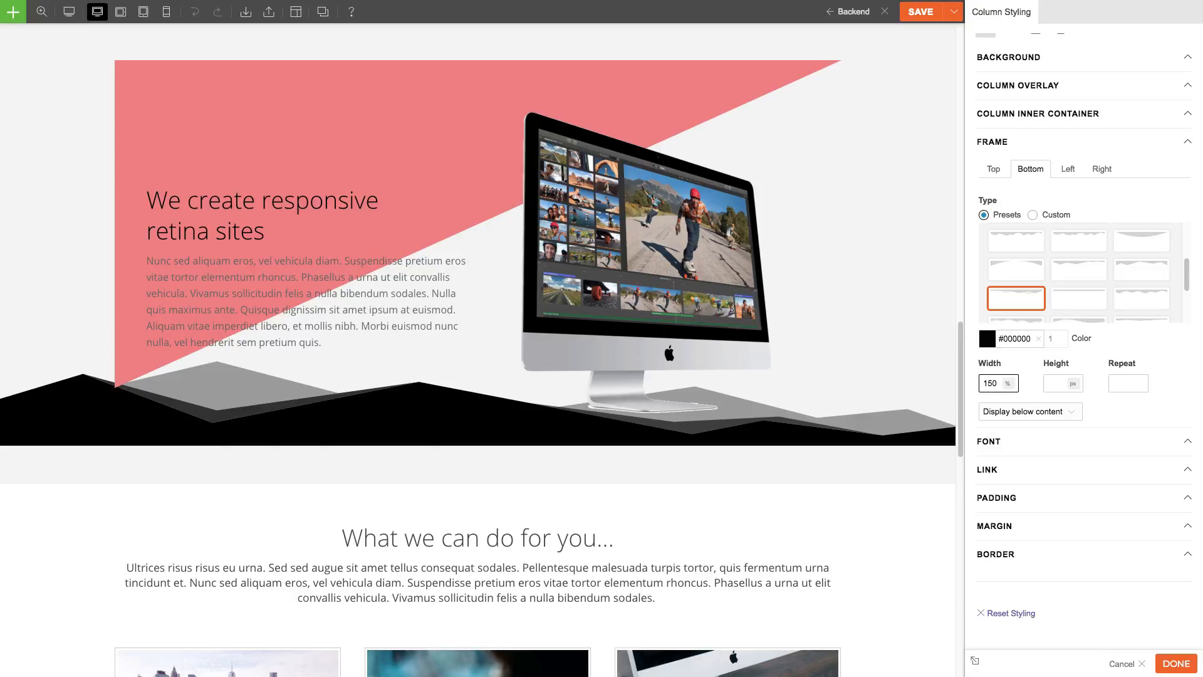
mouse_move(1011, 384)
type("225")
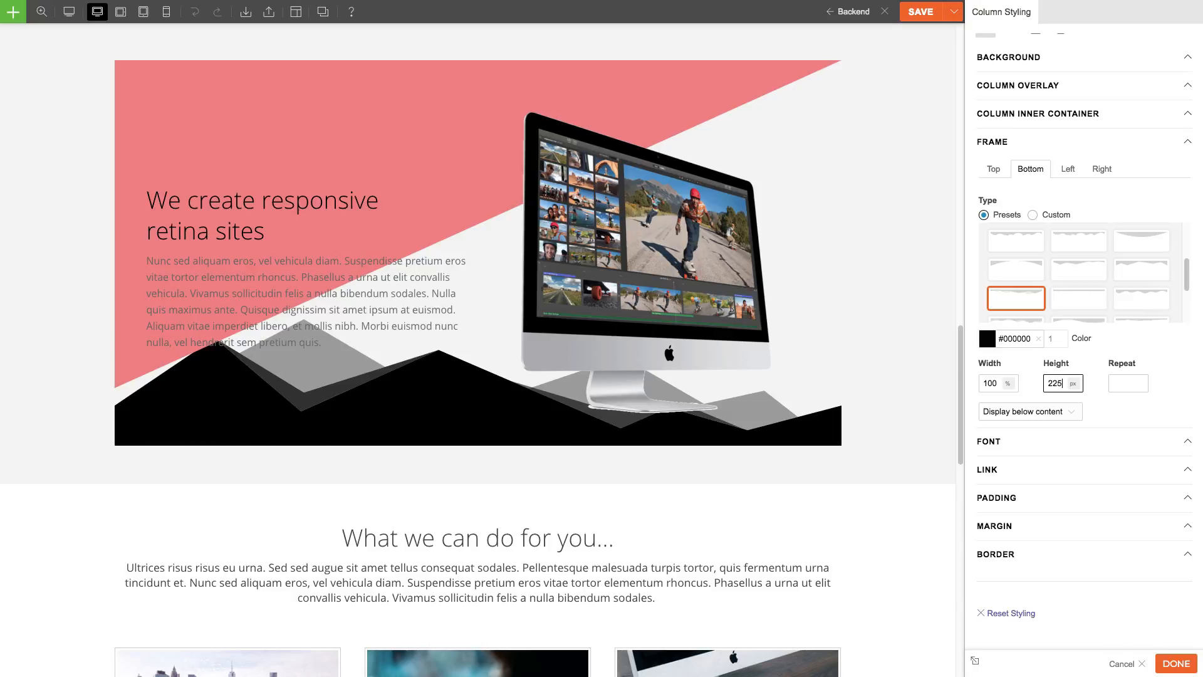
left_click(1029, 411)
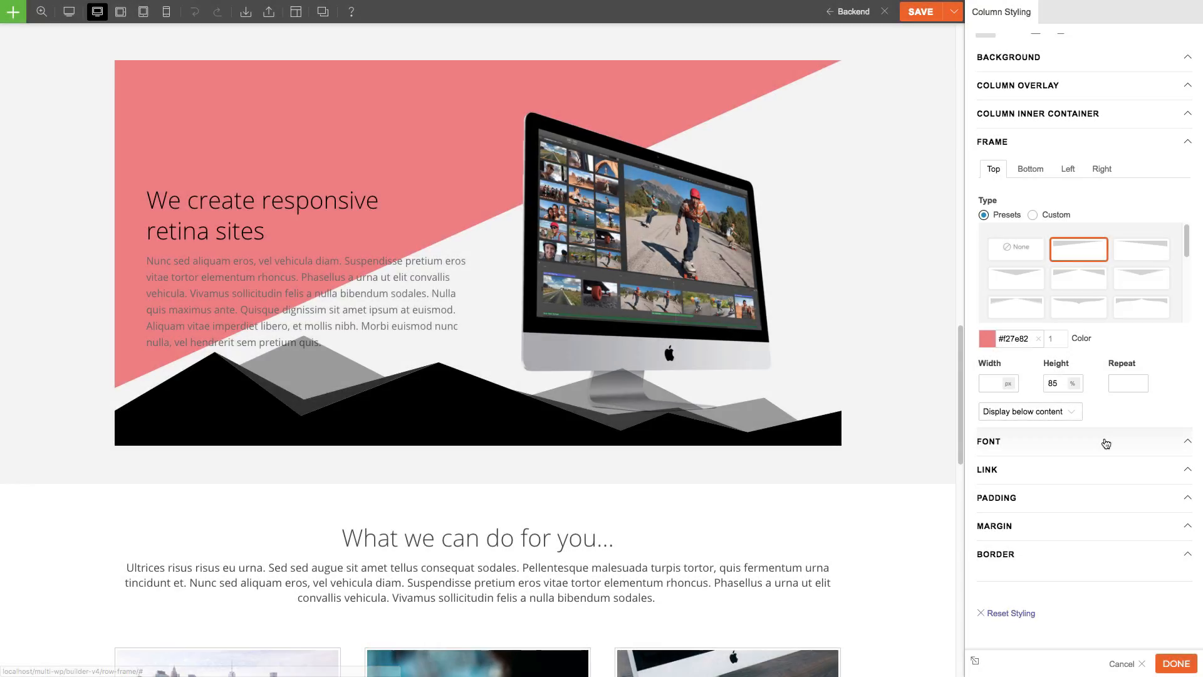
left_click(1028, 411)
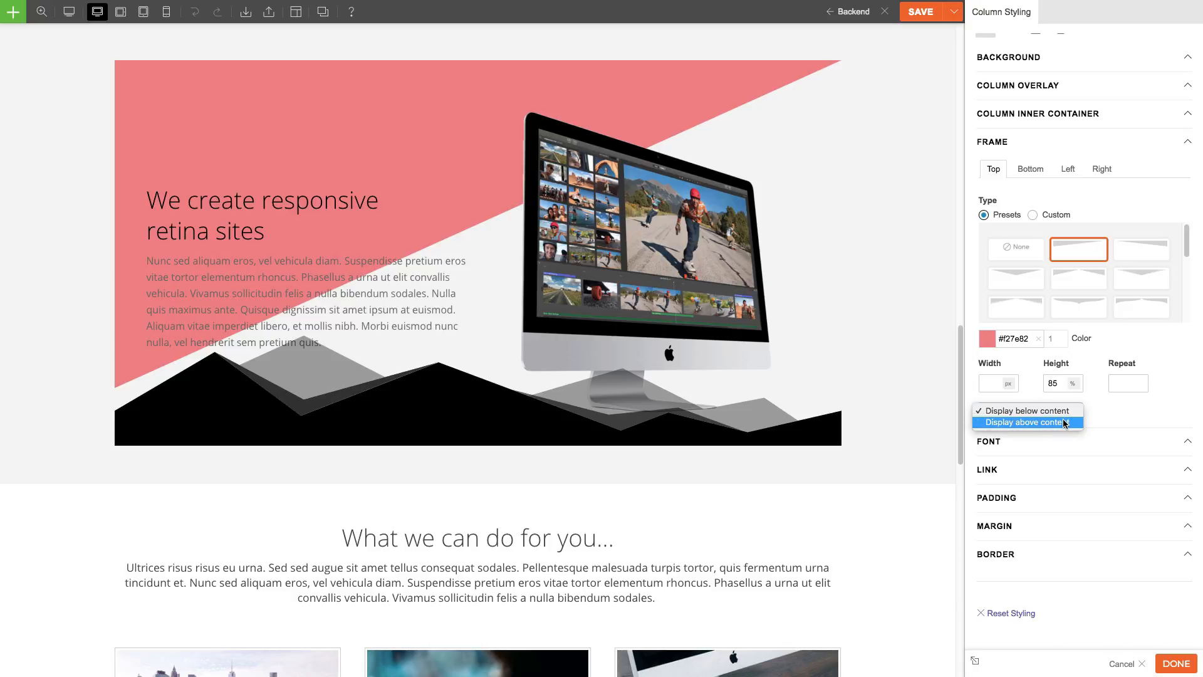
left_click(1027, 422)
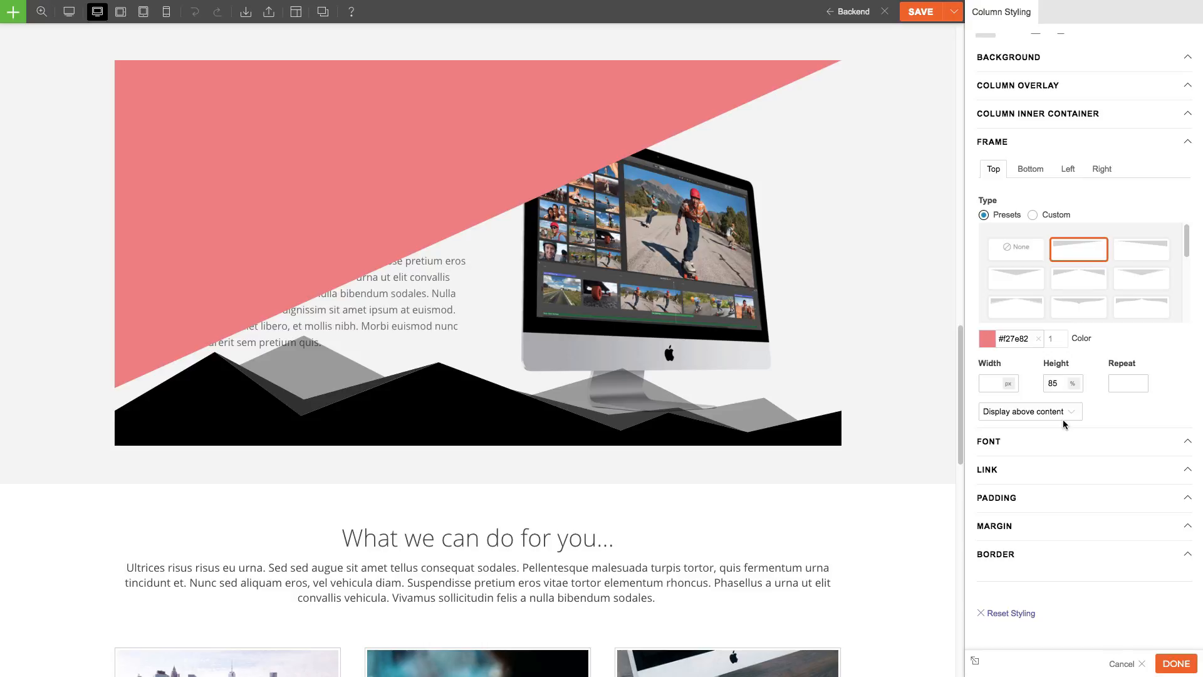
left_click(1031, 411)
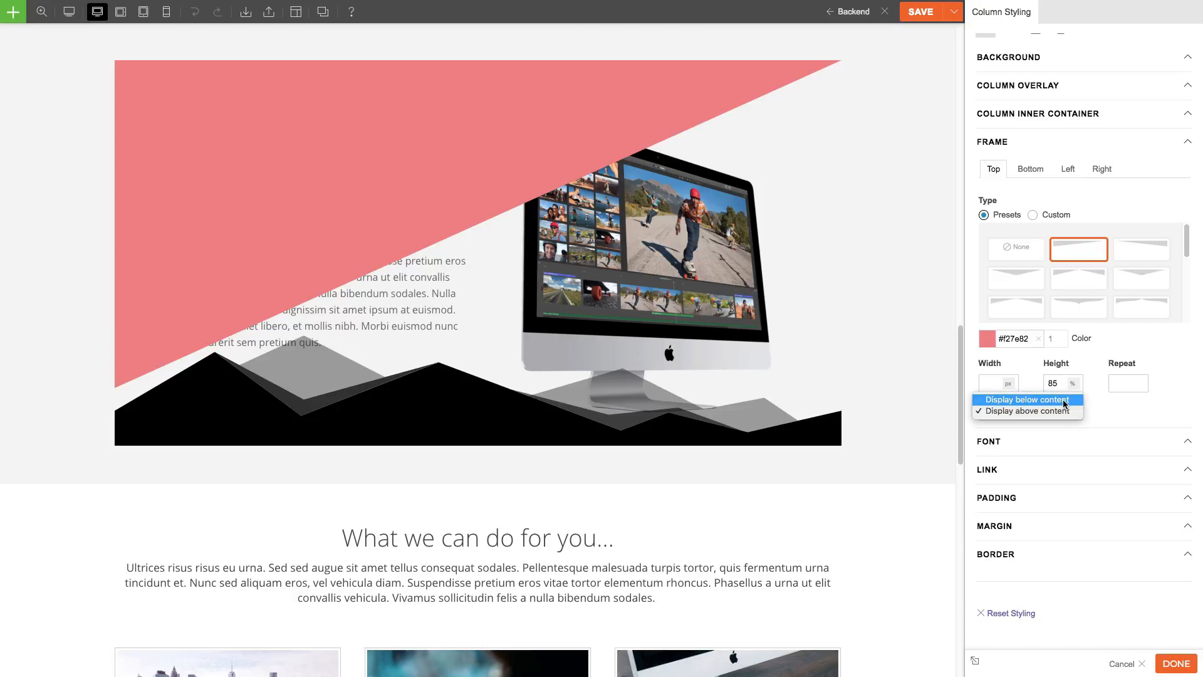
left_click(1027, 400)
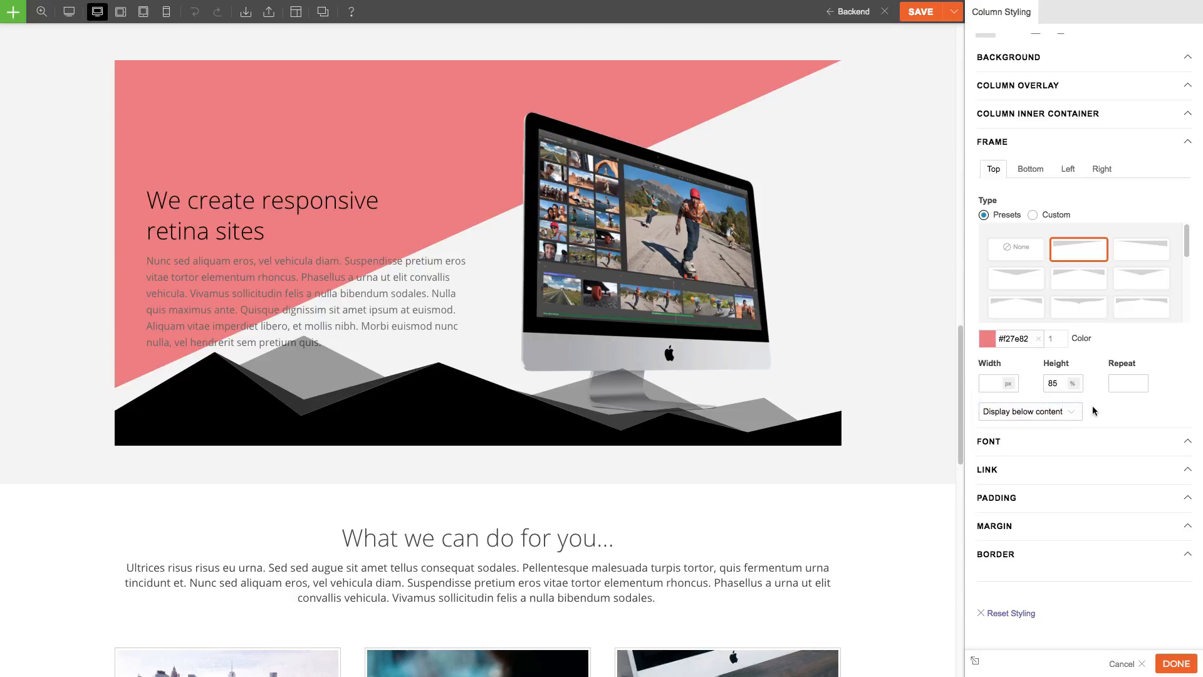
mouse_move(1116, 424)
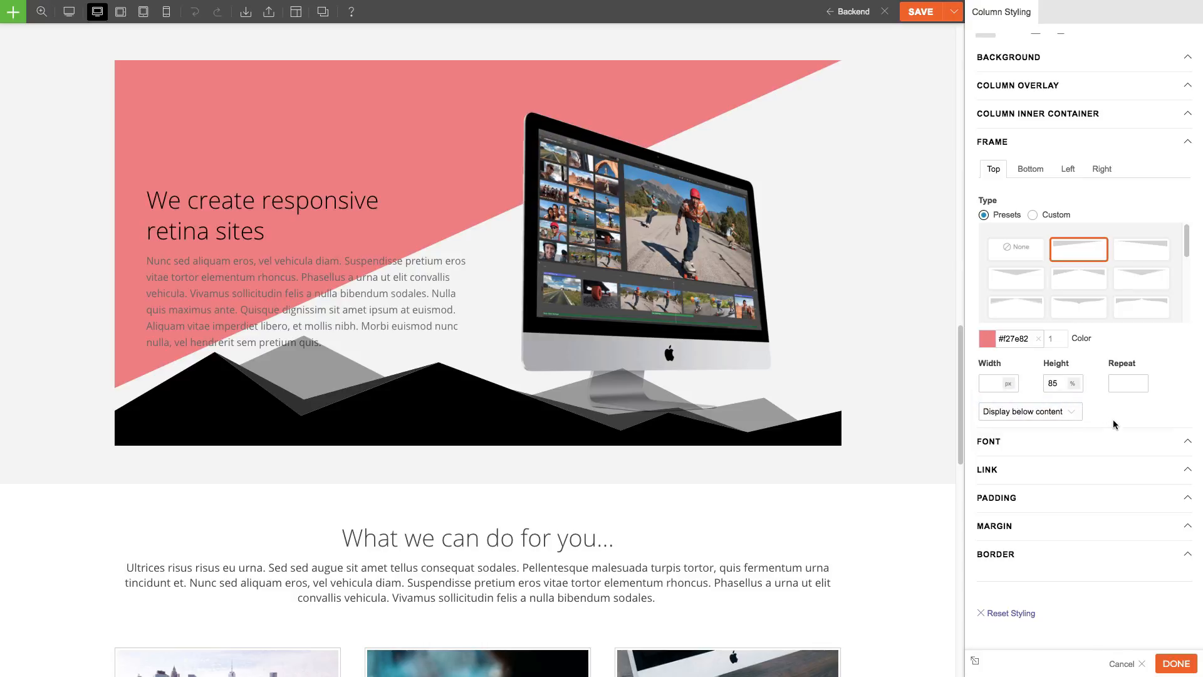
left_click(1176, 663)
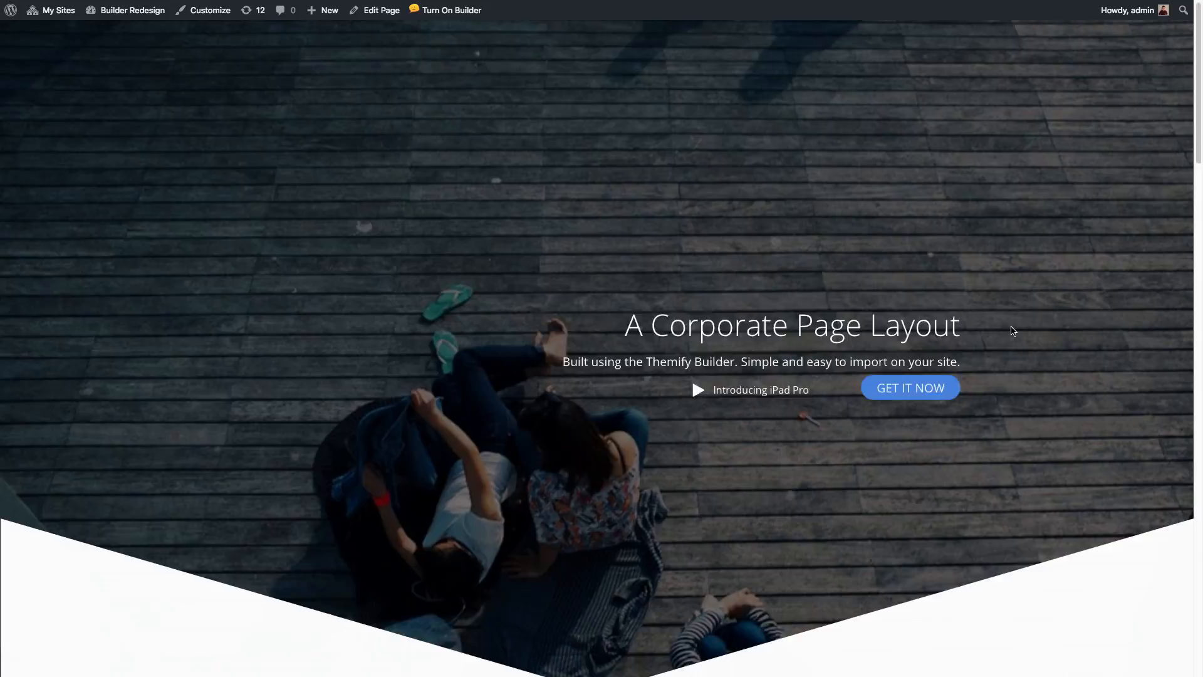
Scroll the live page to inspect the hero and column frames, then return to the builder.
scroll("down", 3)
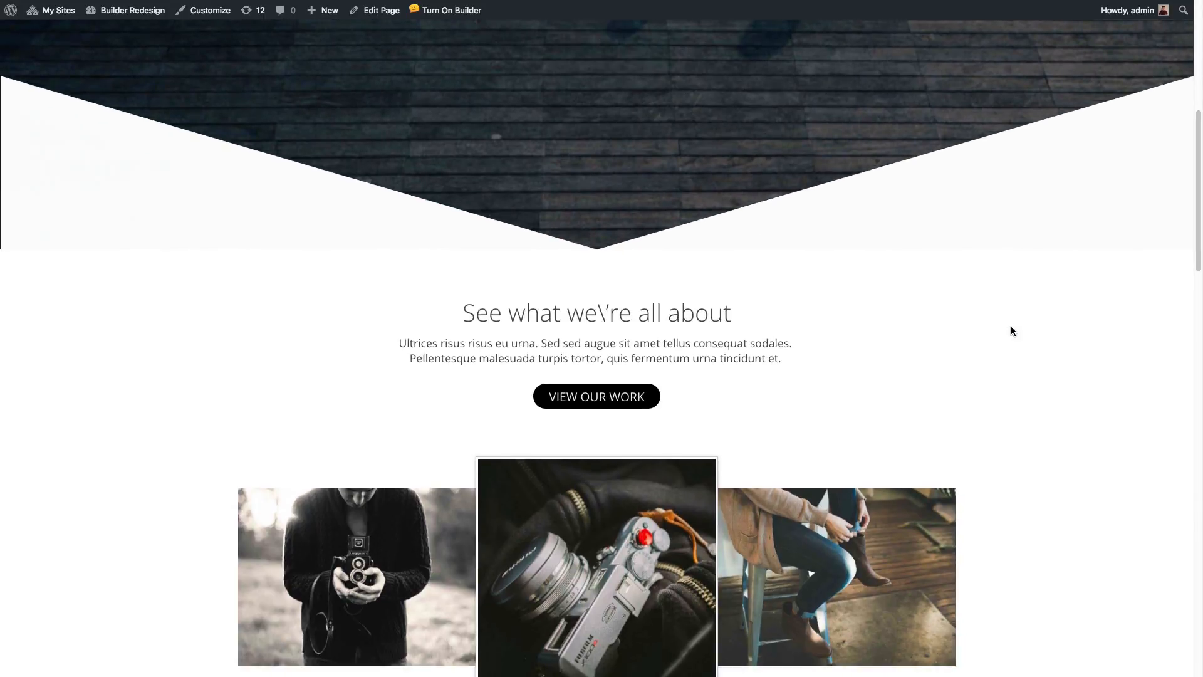
scroll("down", 3)
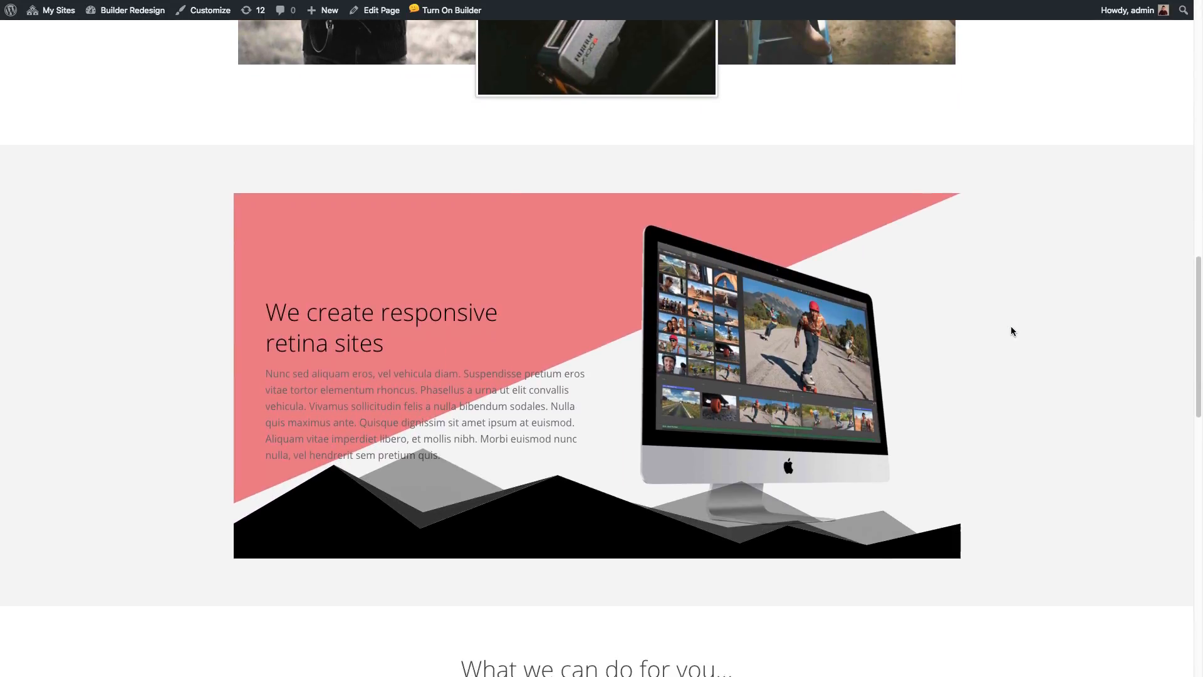
left_click(452, 10)
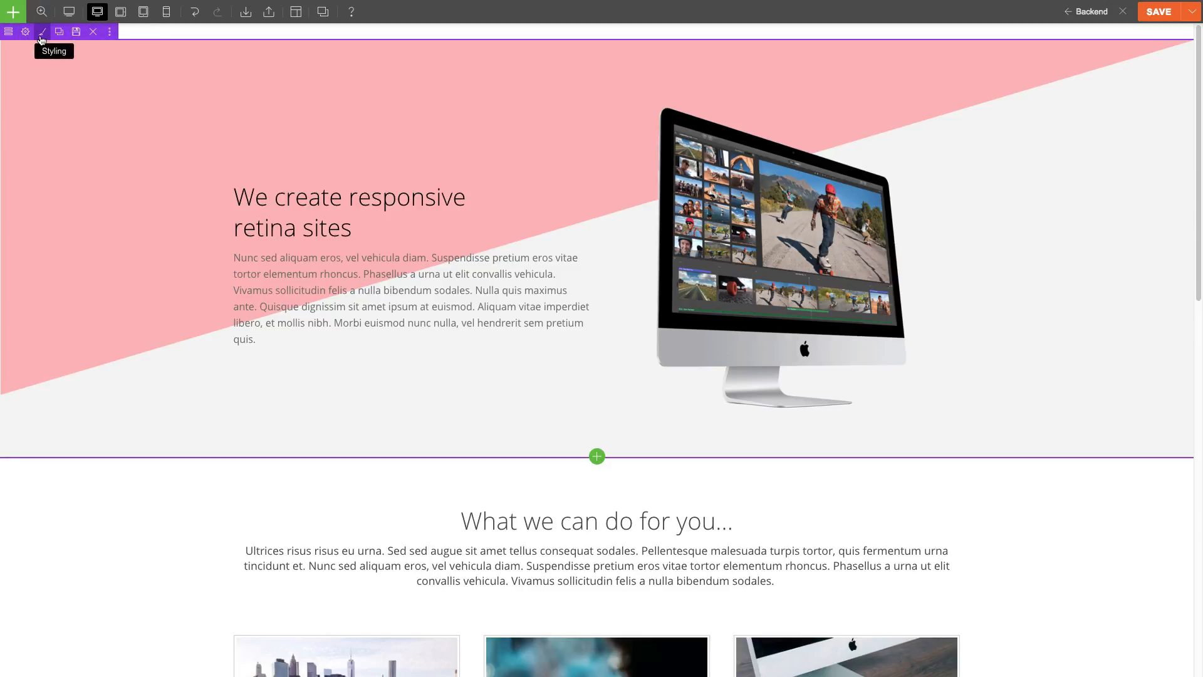
Show the hero row's Frame styling and switch its editing to the tablet landscape device.
left_click(43, 31)
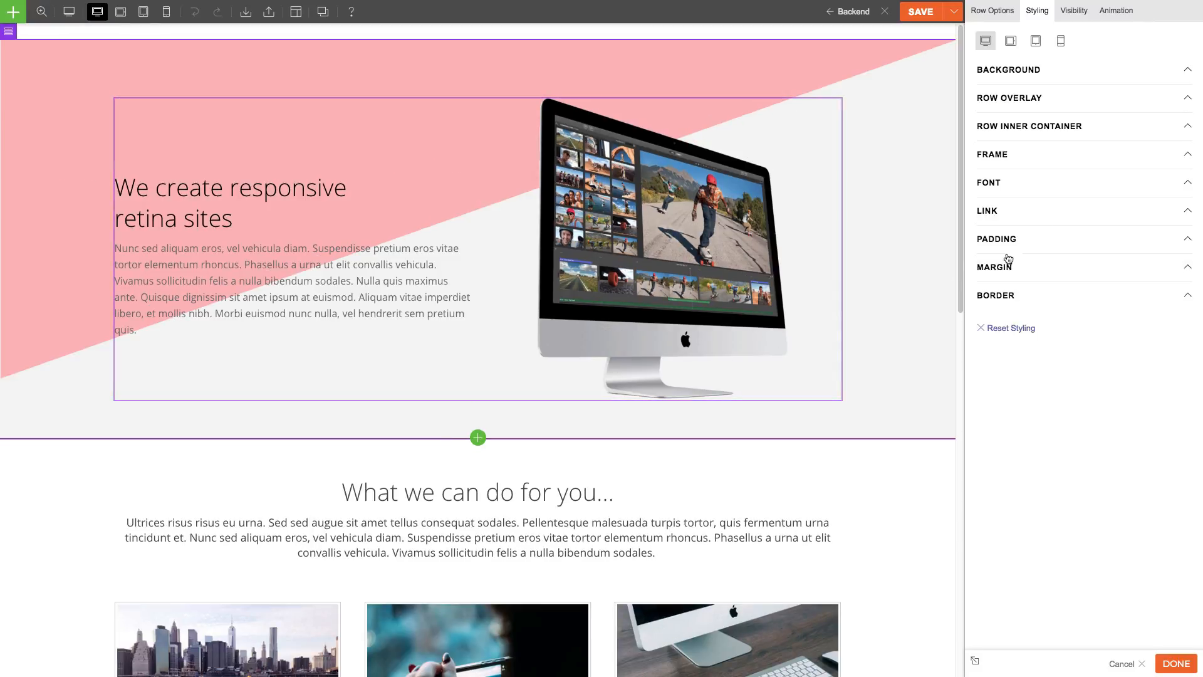
left_click(993, 154)
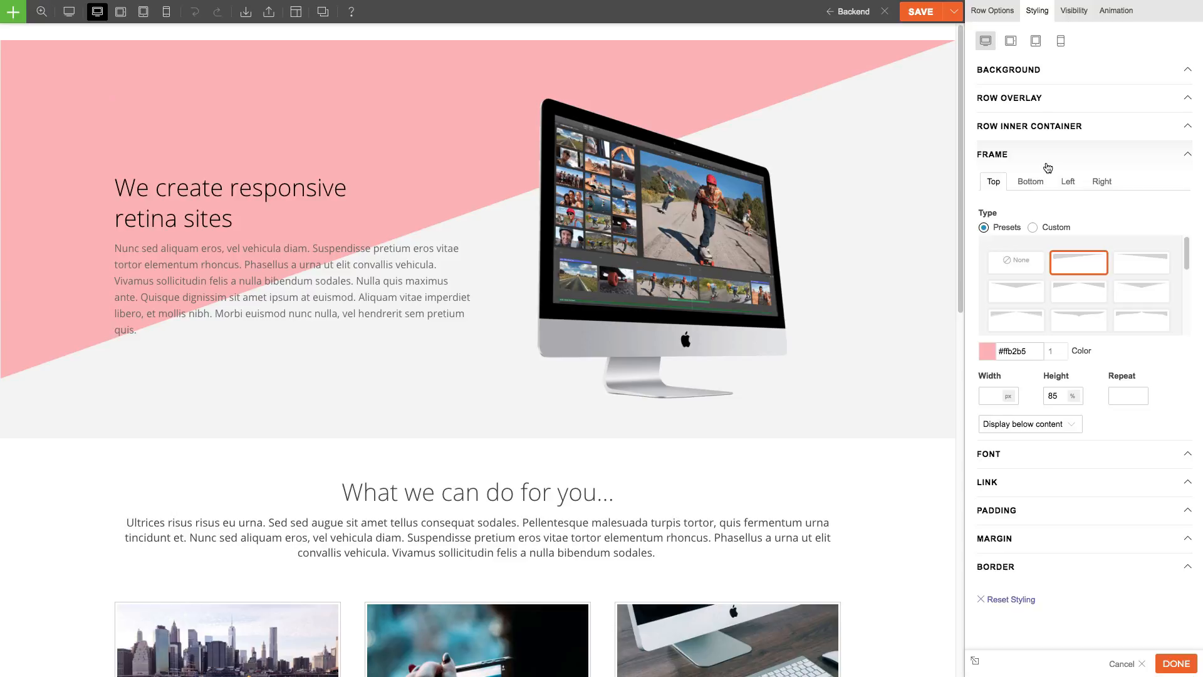
left_click(986, 40)
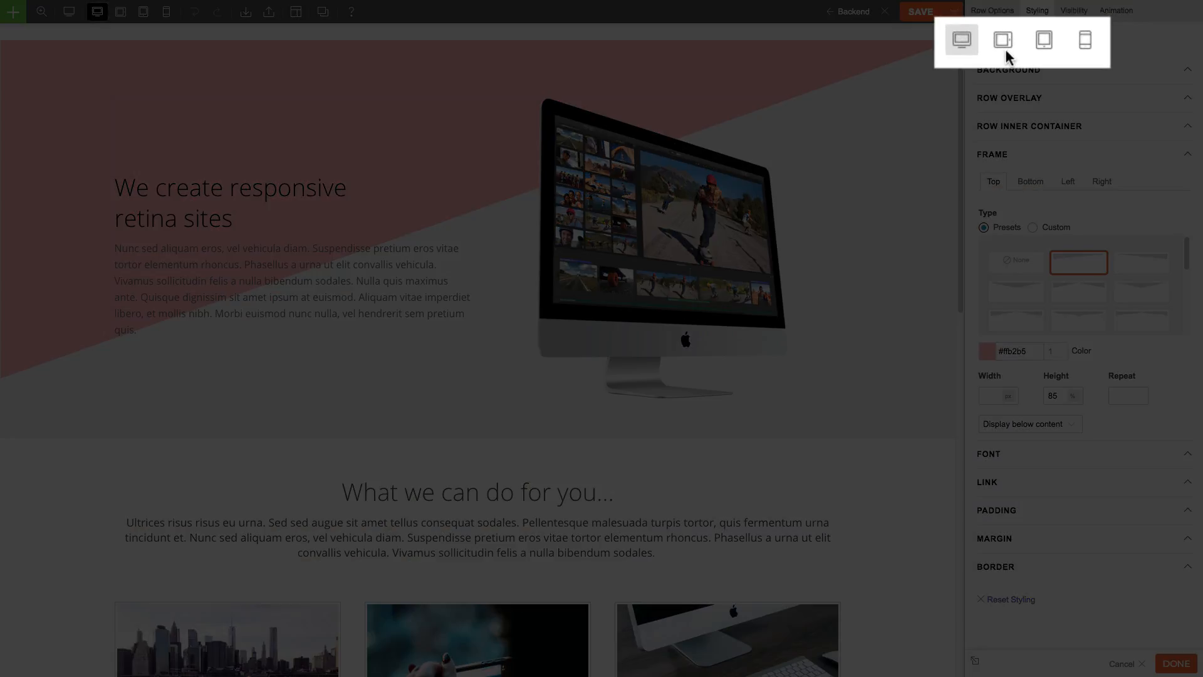
left_click(1003, 40)
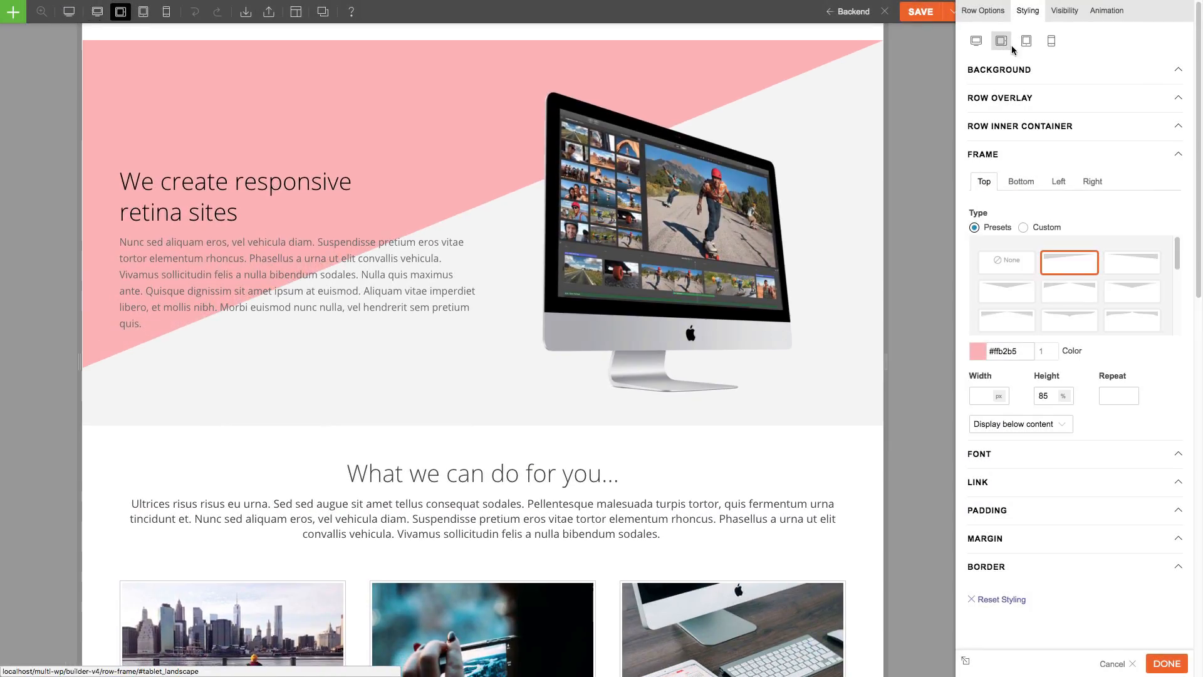
Set a light cyan #b0fbff frame at 48% for tablet landscape and pale yellow #ffeab0 for tablet portrait.
left_click(978, 351)
type("48")
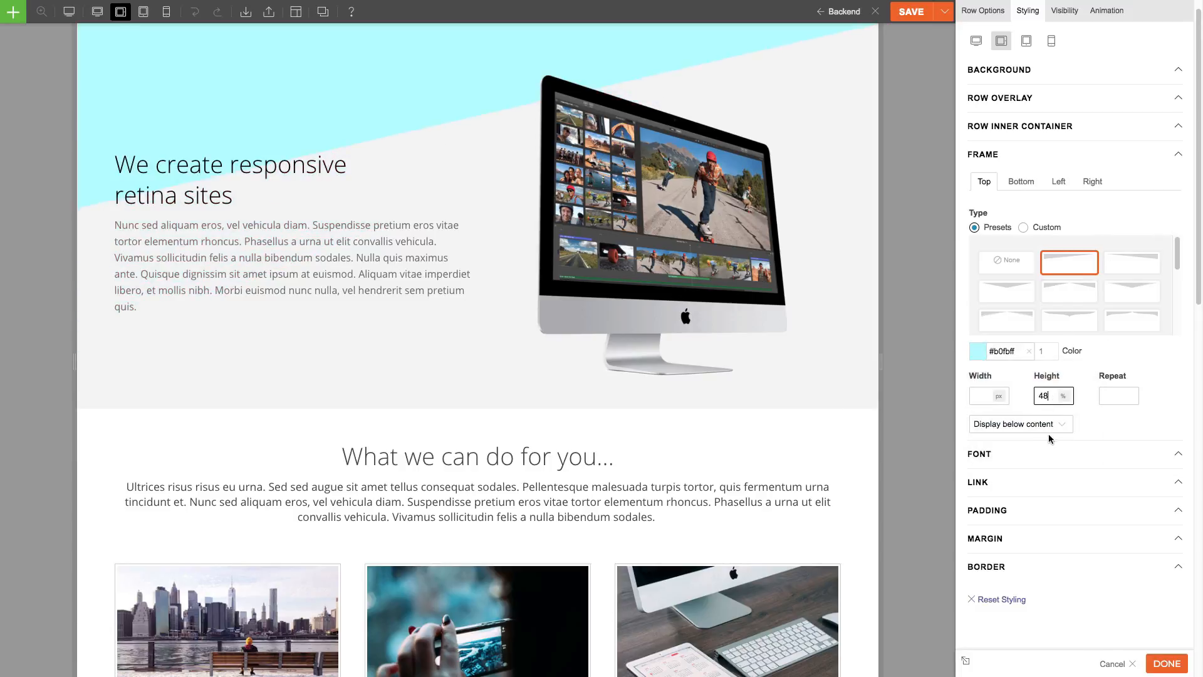
left_click(1026, 40)
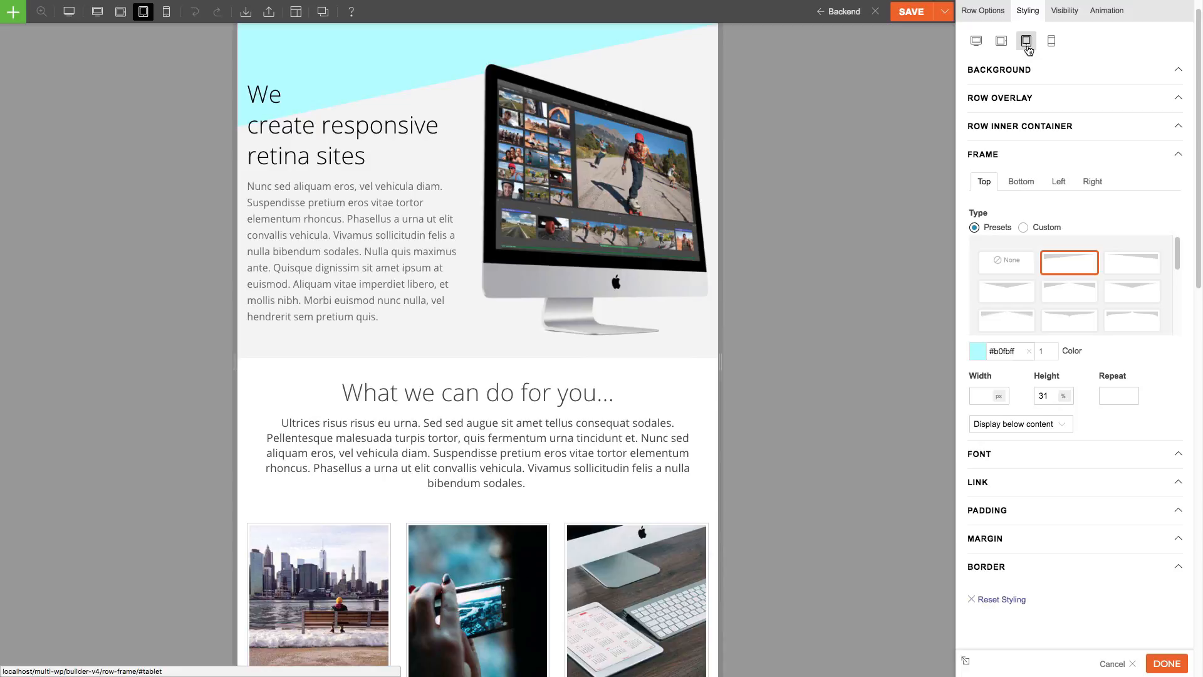
left_click(979, 351)
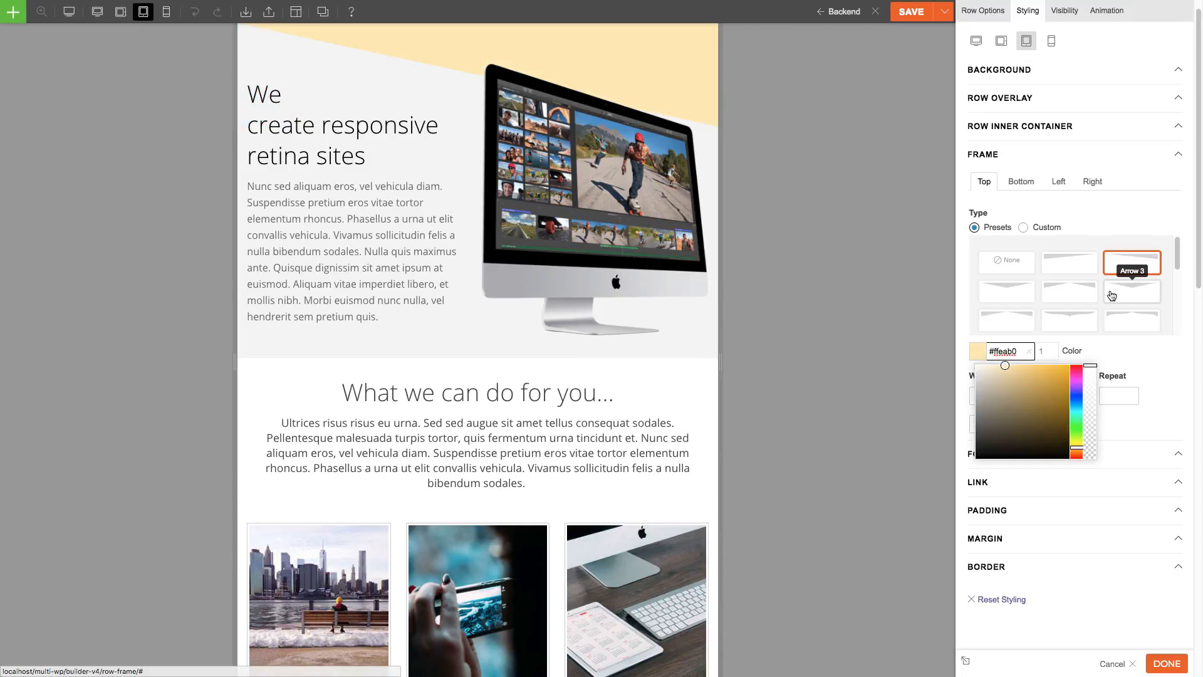
left_click(1131, 262)
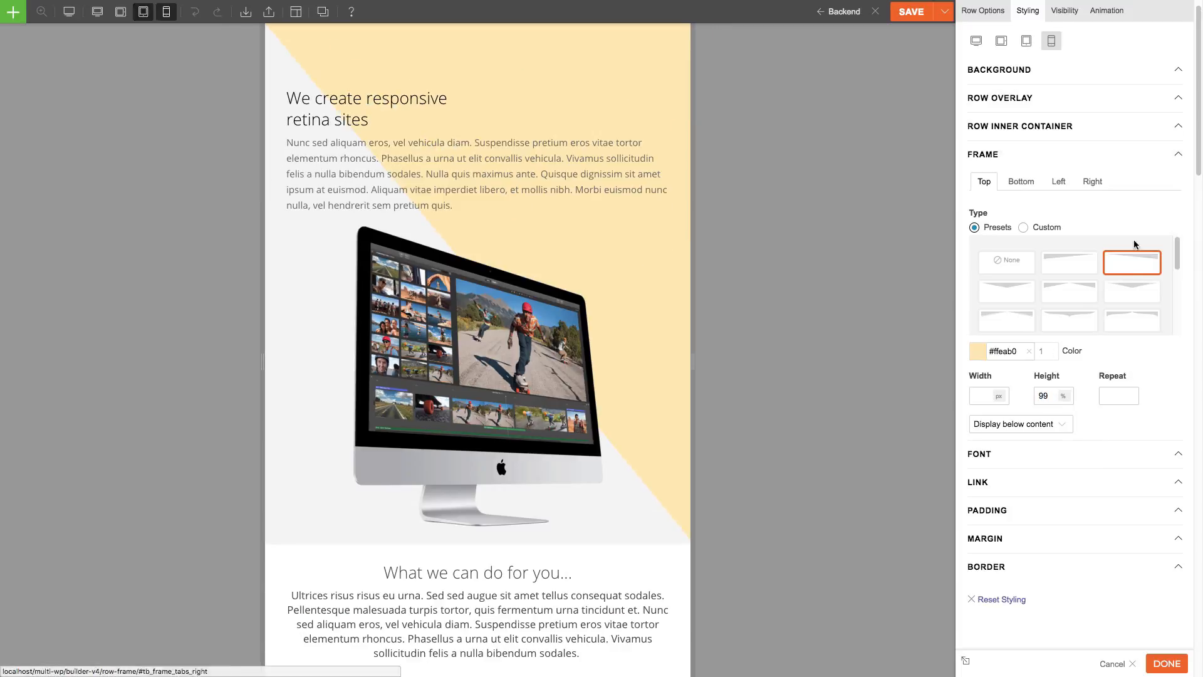
Set the mobile frame to the layered peak preset at 25% height in purple.
left_click(1133, 292)
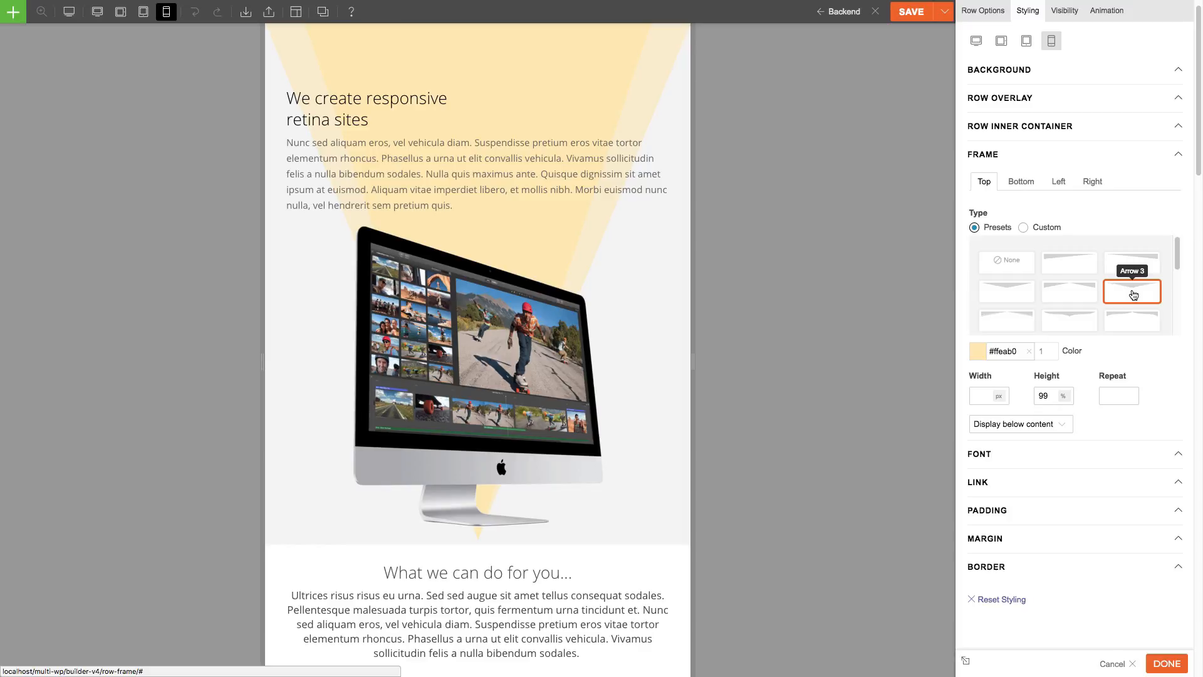
left_click(1007, 319)
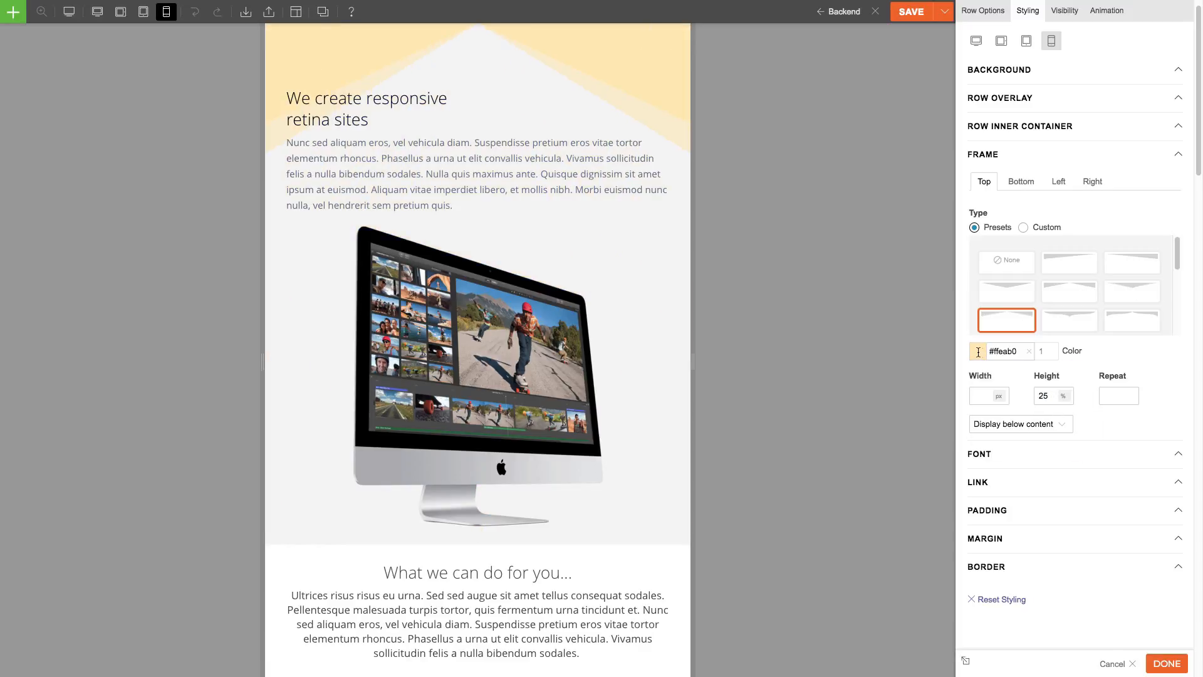
left_click(977, 351)
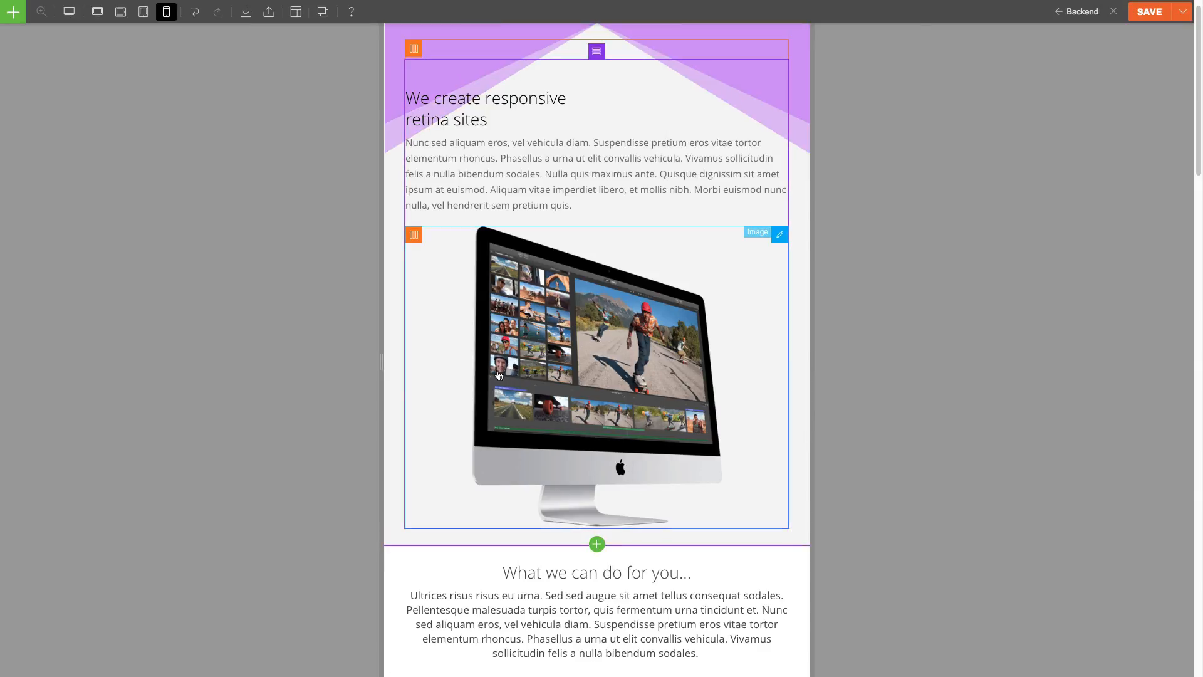
Check the desktop preview shows the pink frame and tablet landscape width shows the cyan one.
left_click(143, 11)
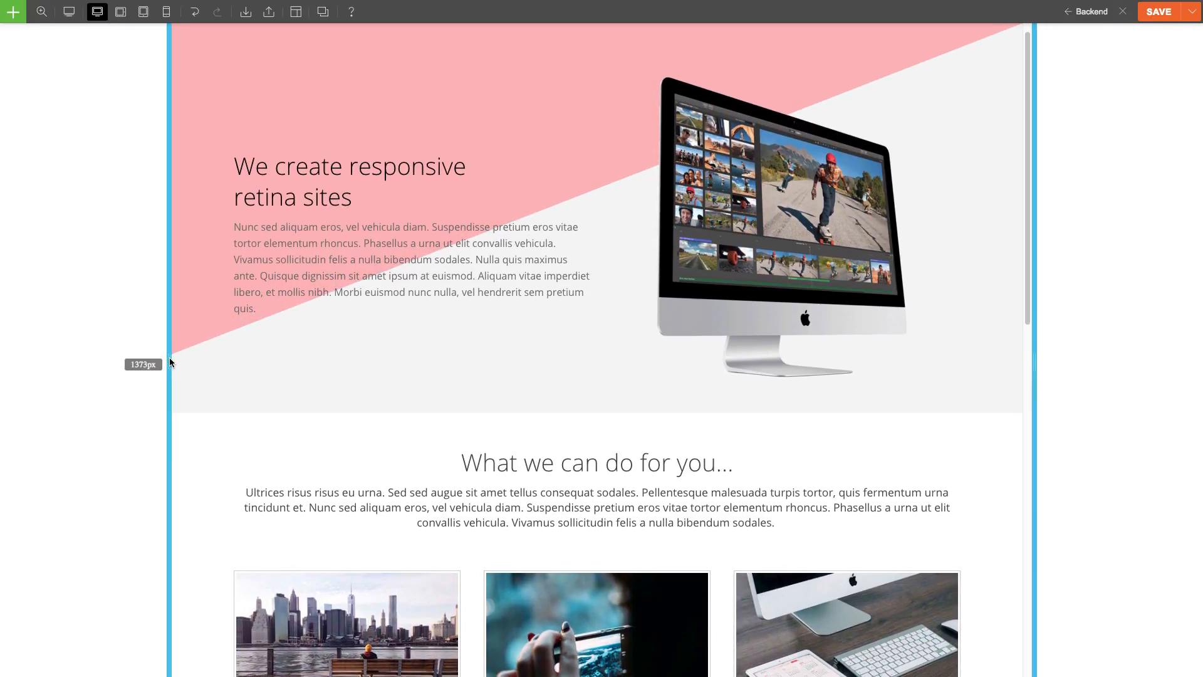
left_click(121, 11)
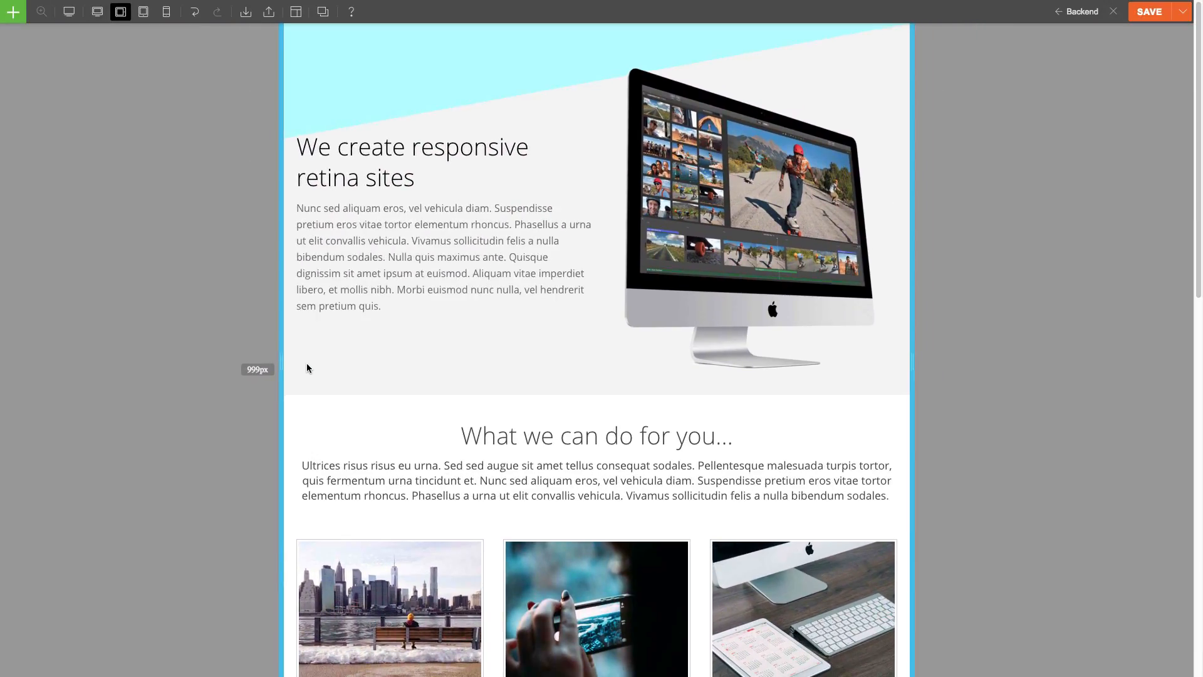